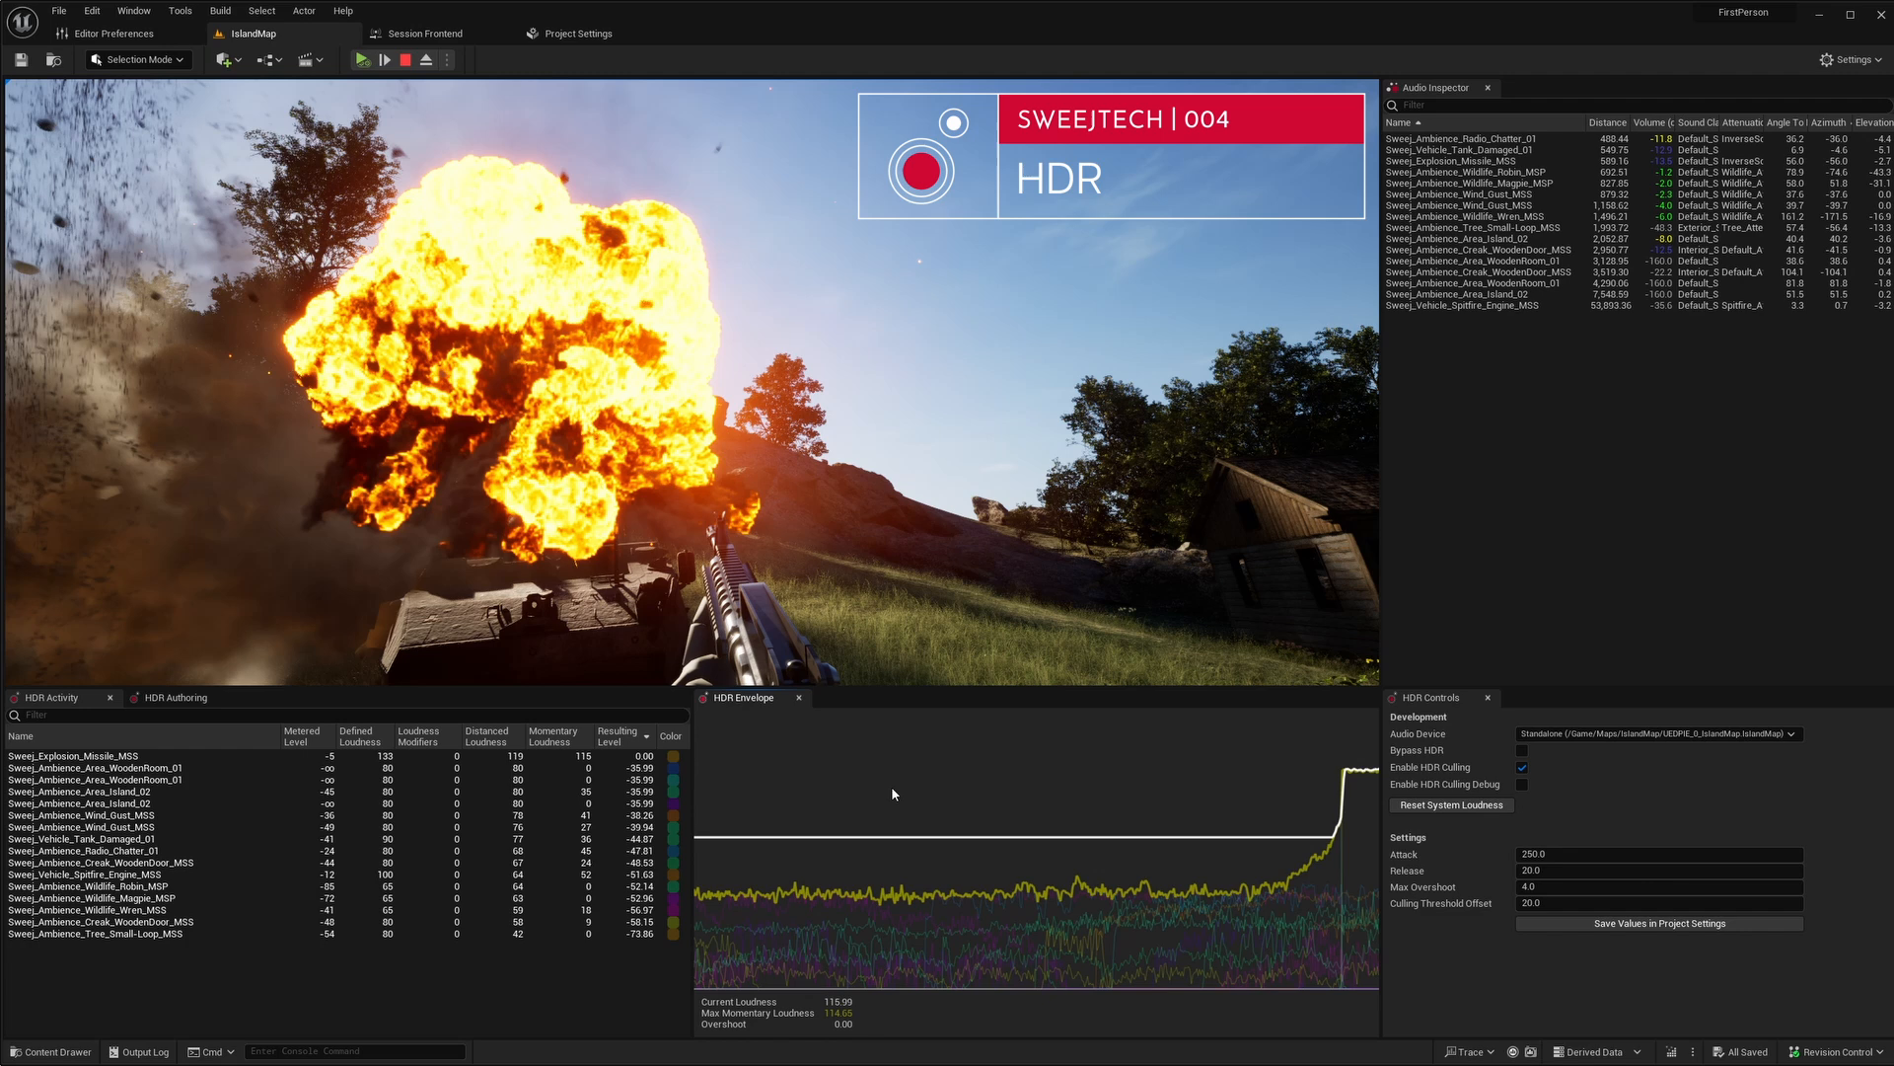
mouse_move(867, 929)
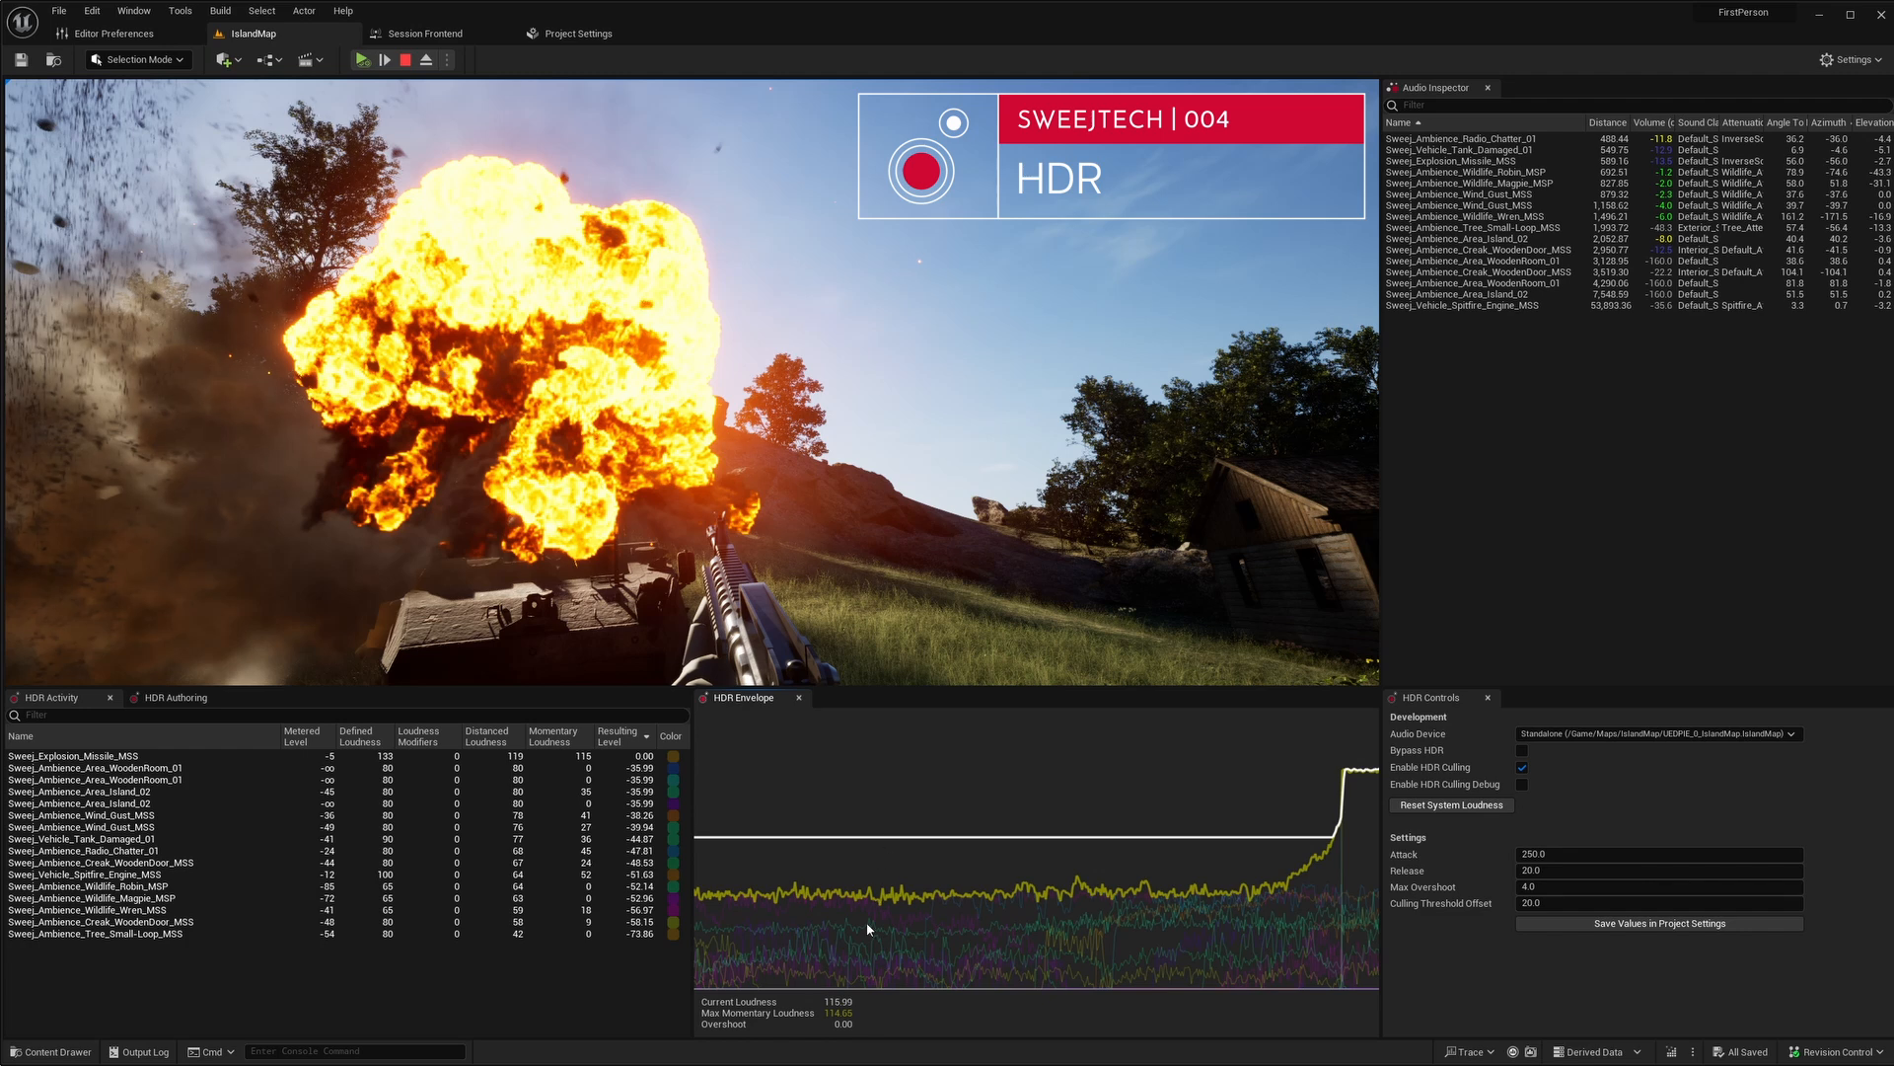
mouse_move(847, 1004)
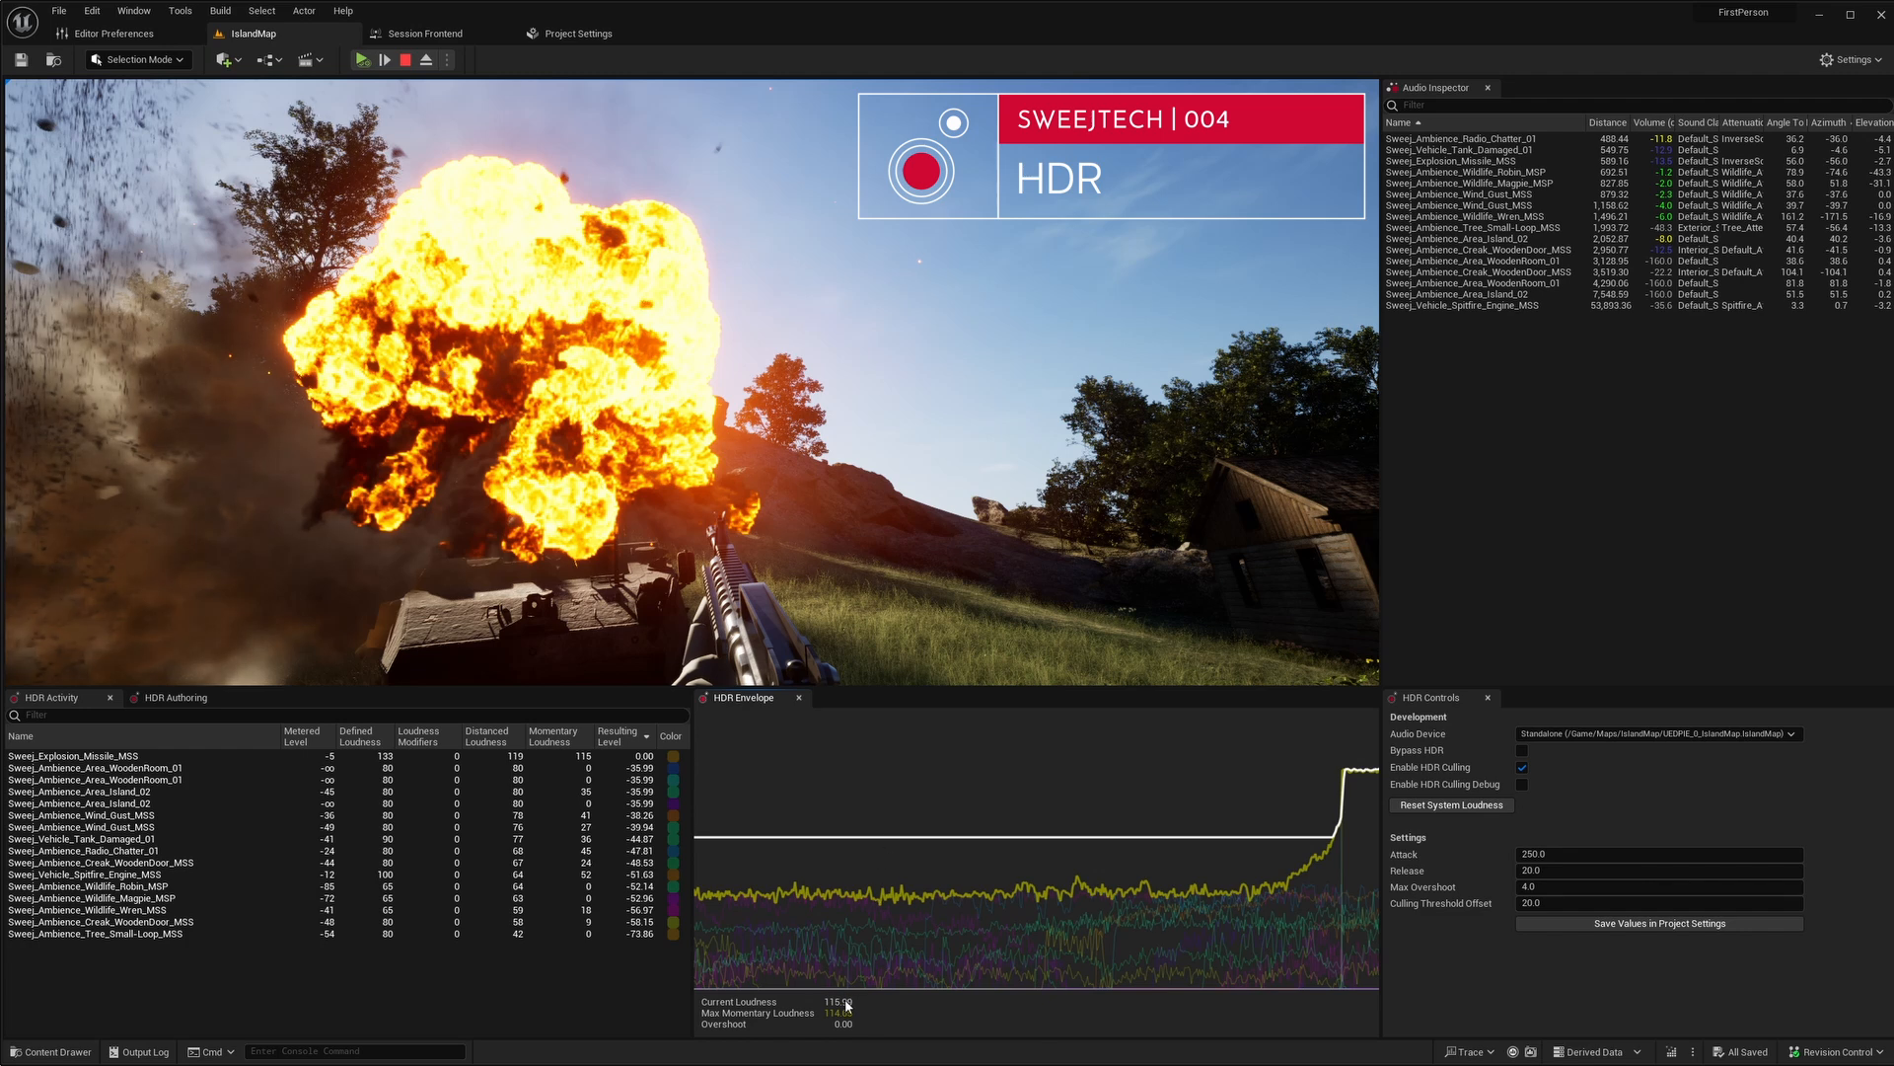
Resume the paused IslandMap play session so HDR Activity lists live ambience sounds.
left_click(182, 791)
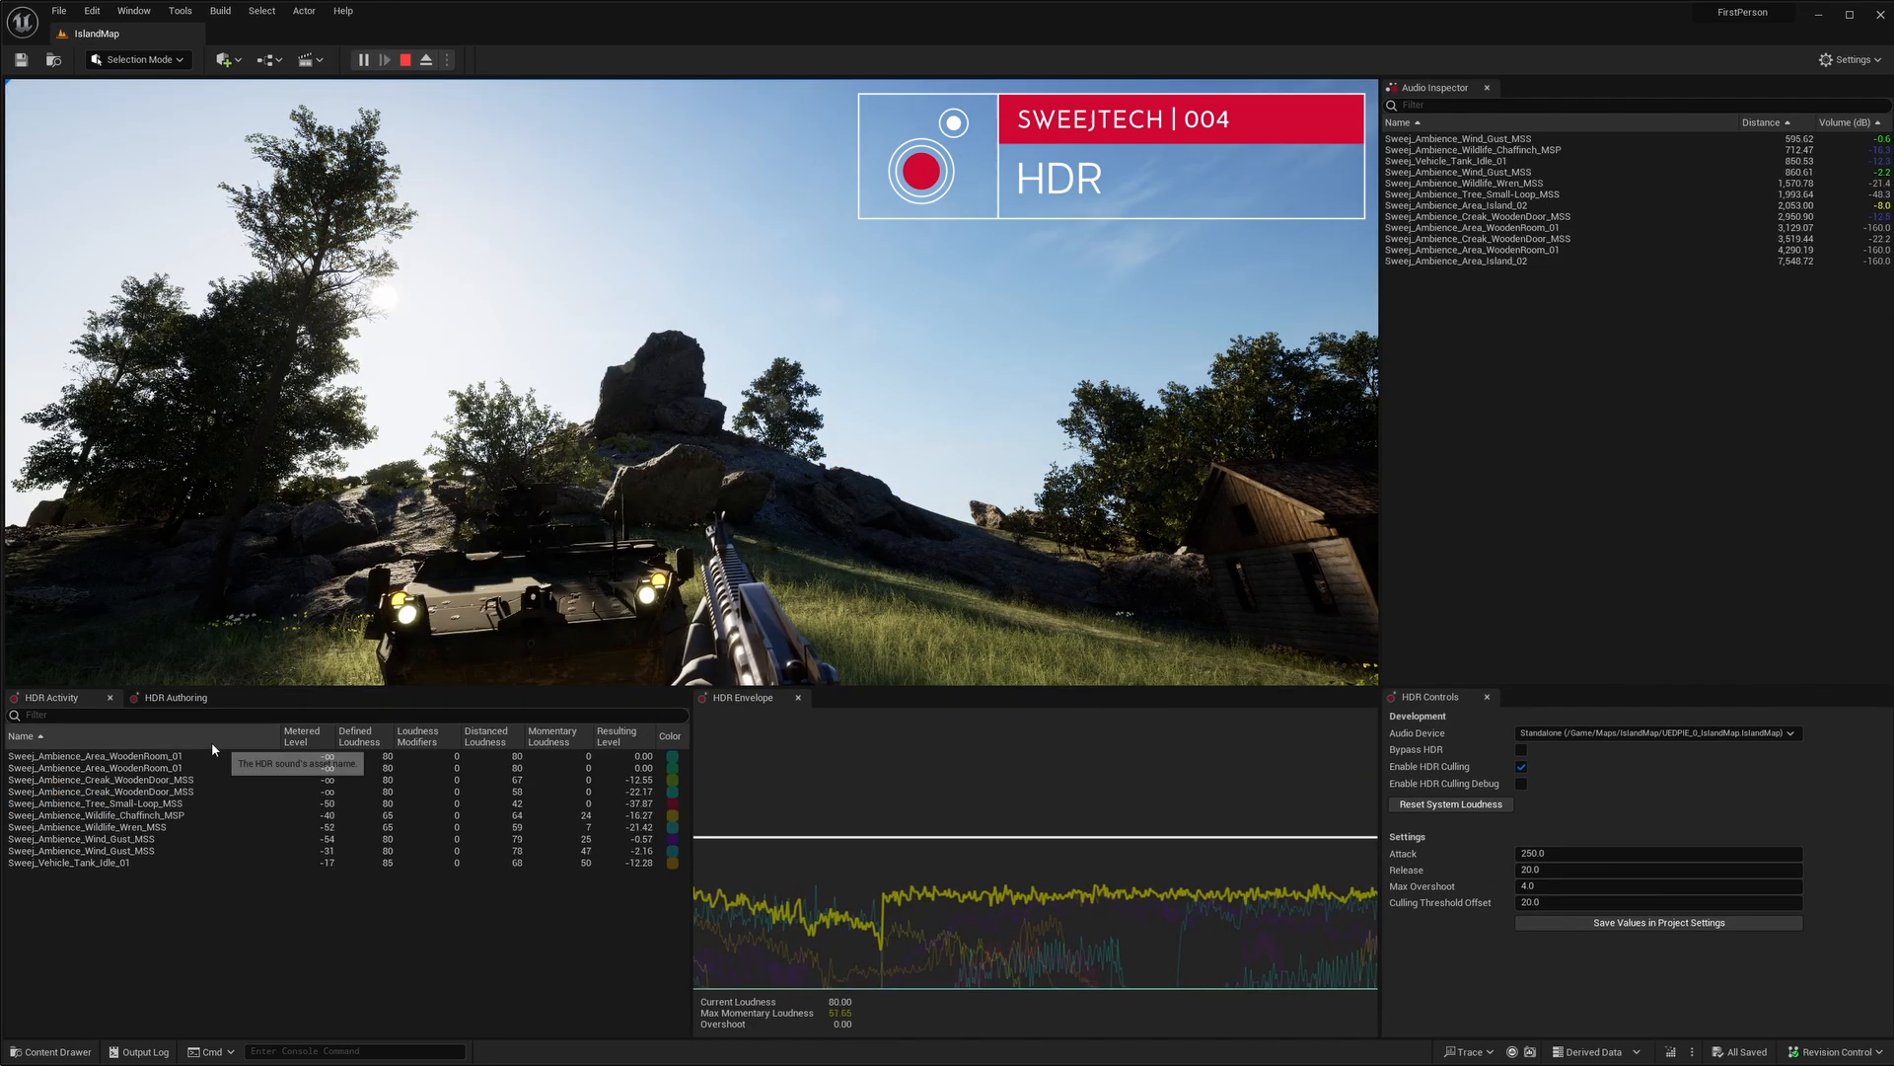
Show HDR Authoring, mute the Grenade explosion row, and clear the filter to list all loudness definitions.
left_click(175, 697)
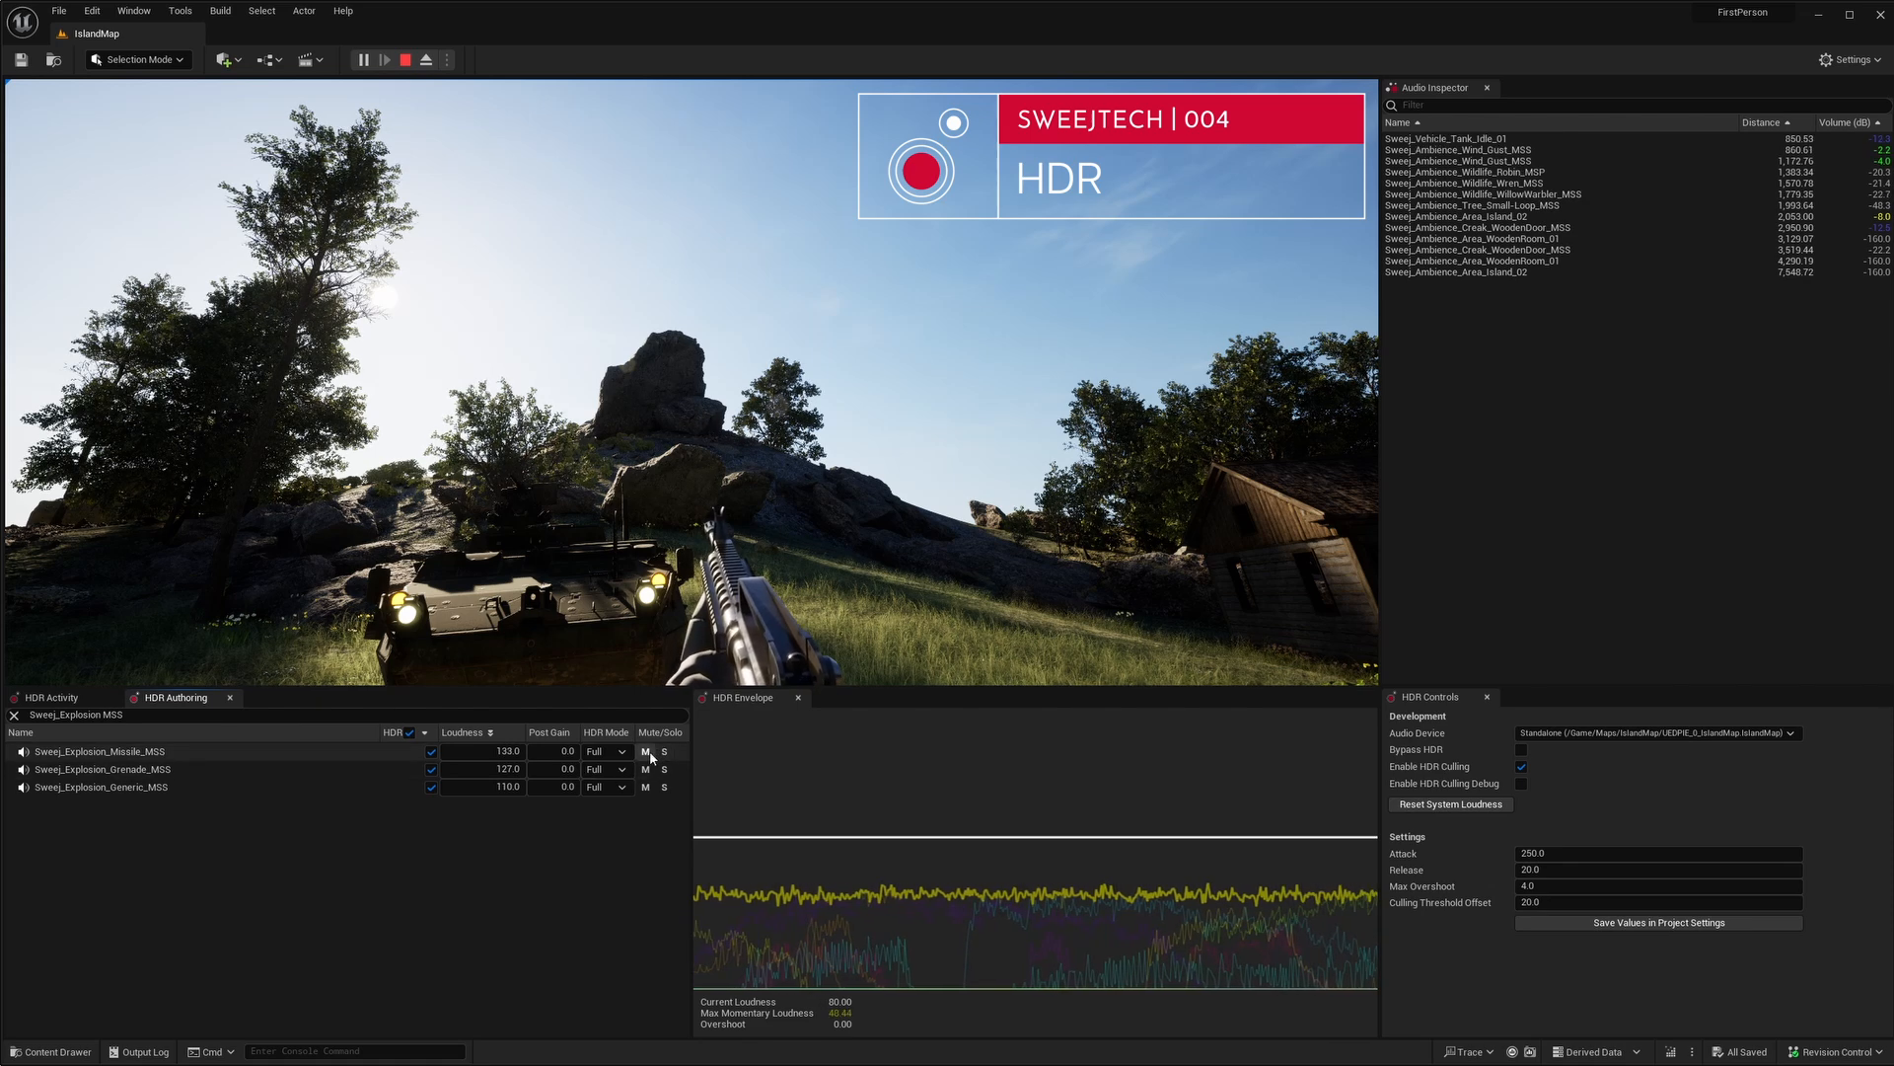
left_click(646, 770)
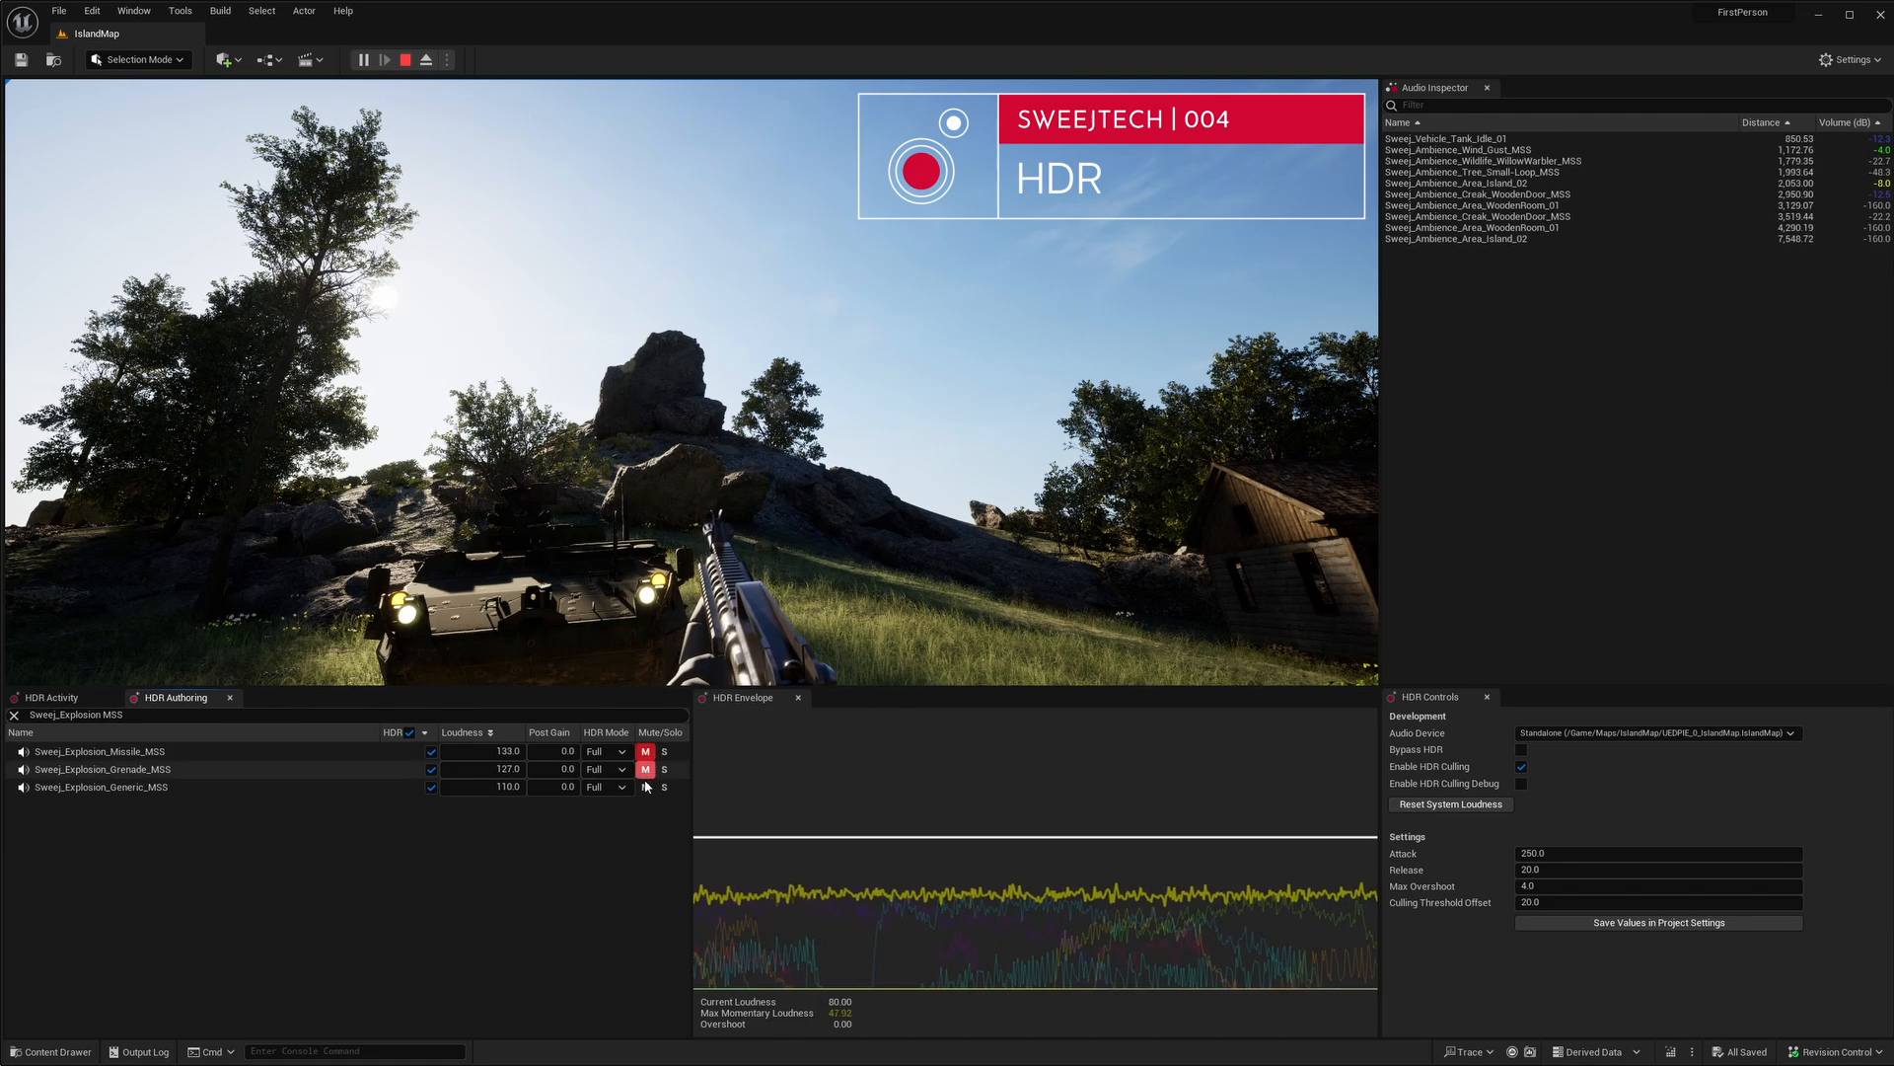
left_click(47, 696)
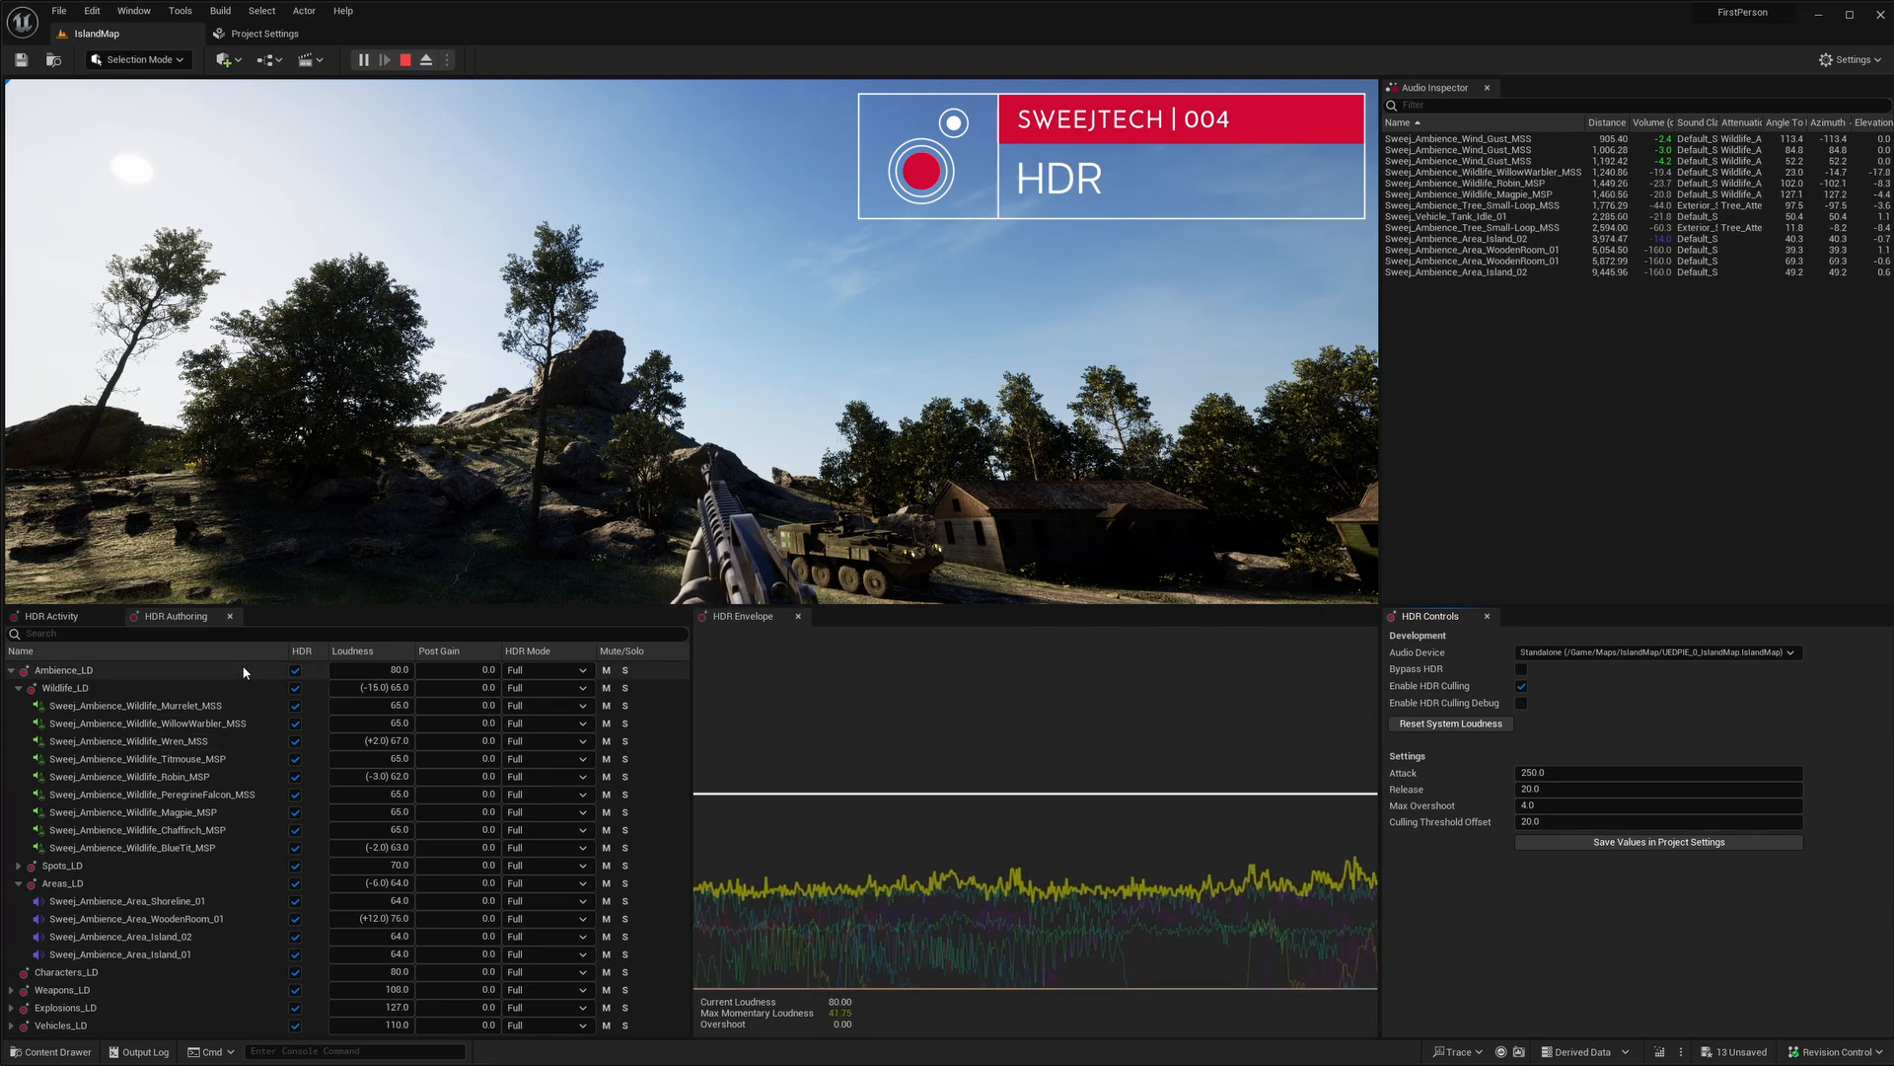
Select WillowWarbler under Ambience_LD > Wildlife_LD and edit its Loudness cell, entering 'm16'.
left_click(63, 669)
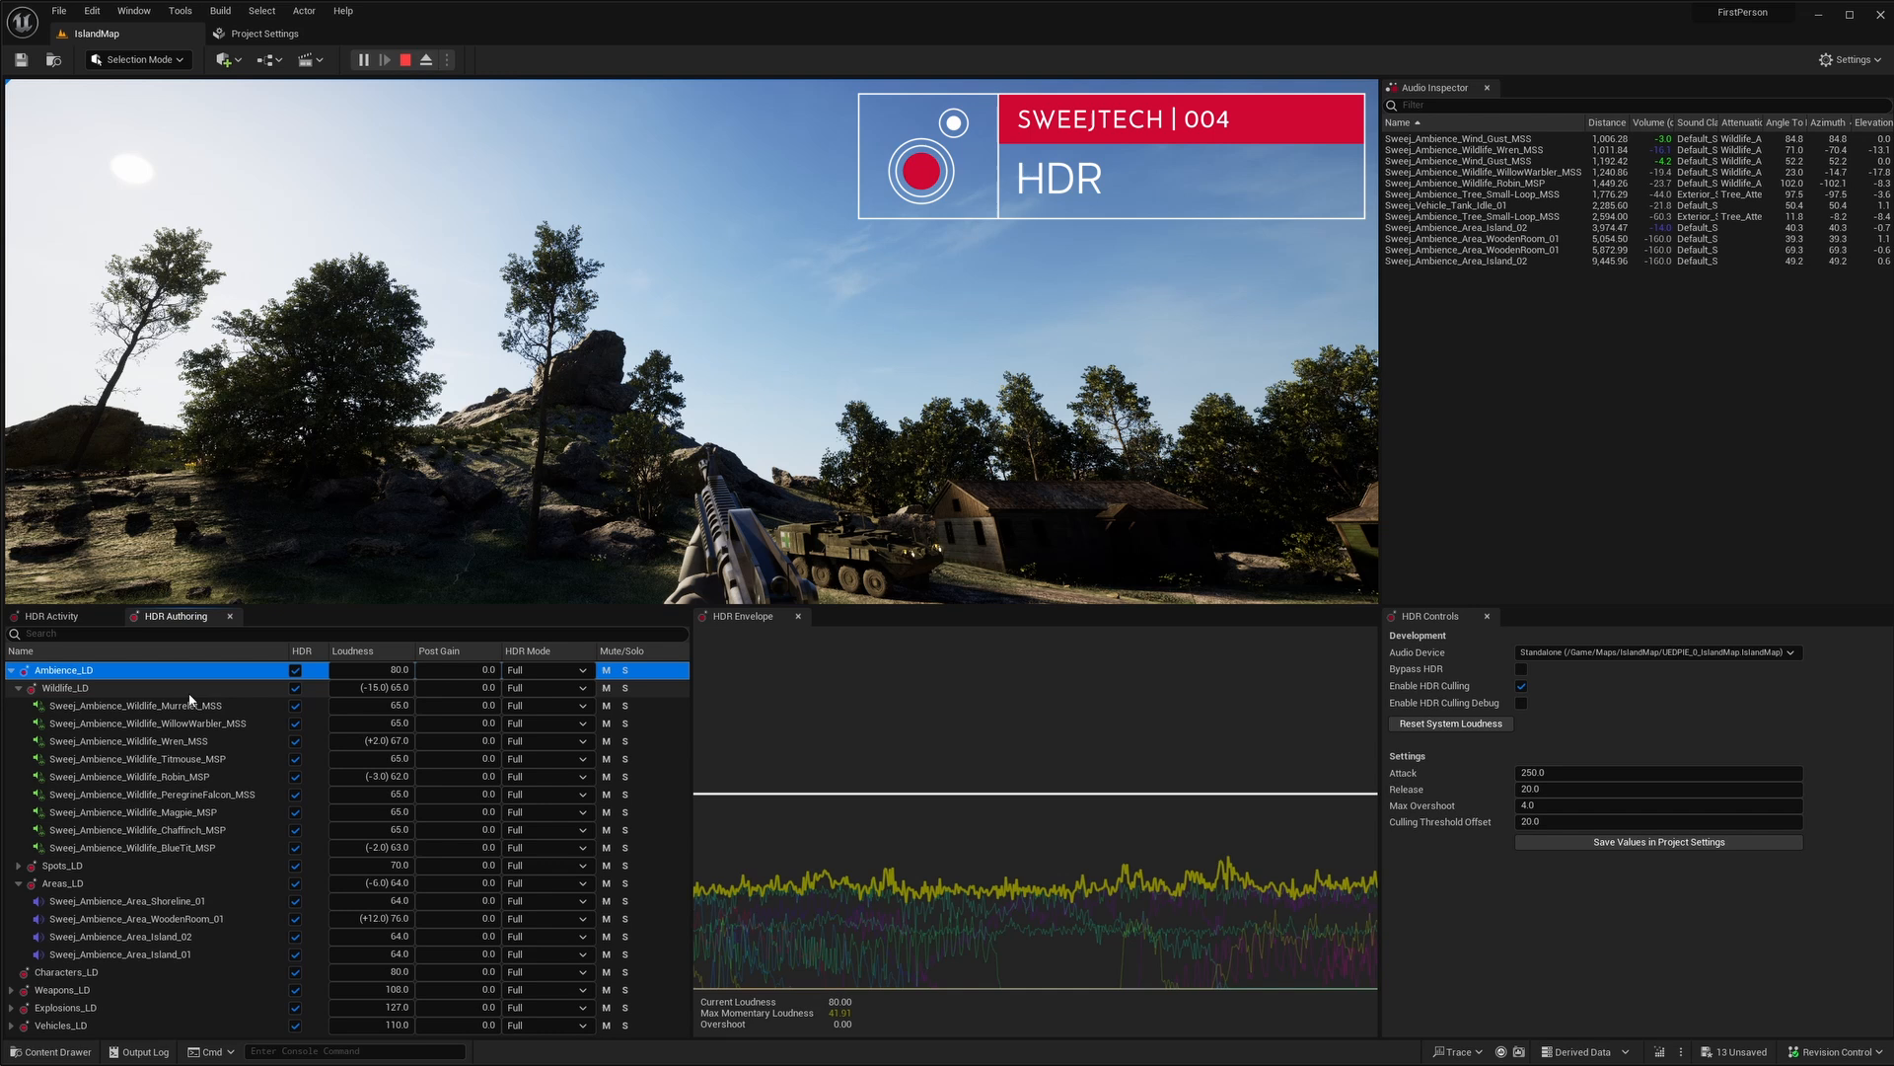
left_click(67, 687)
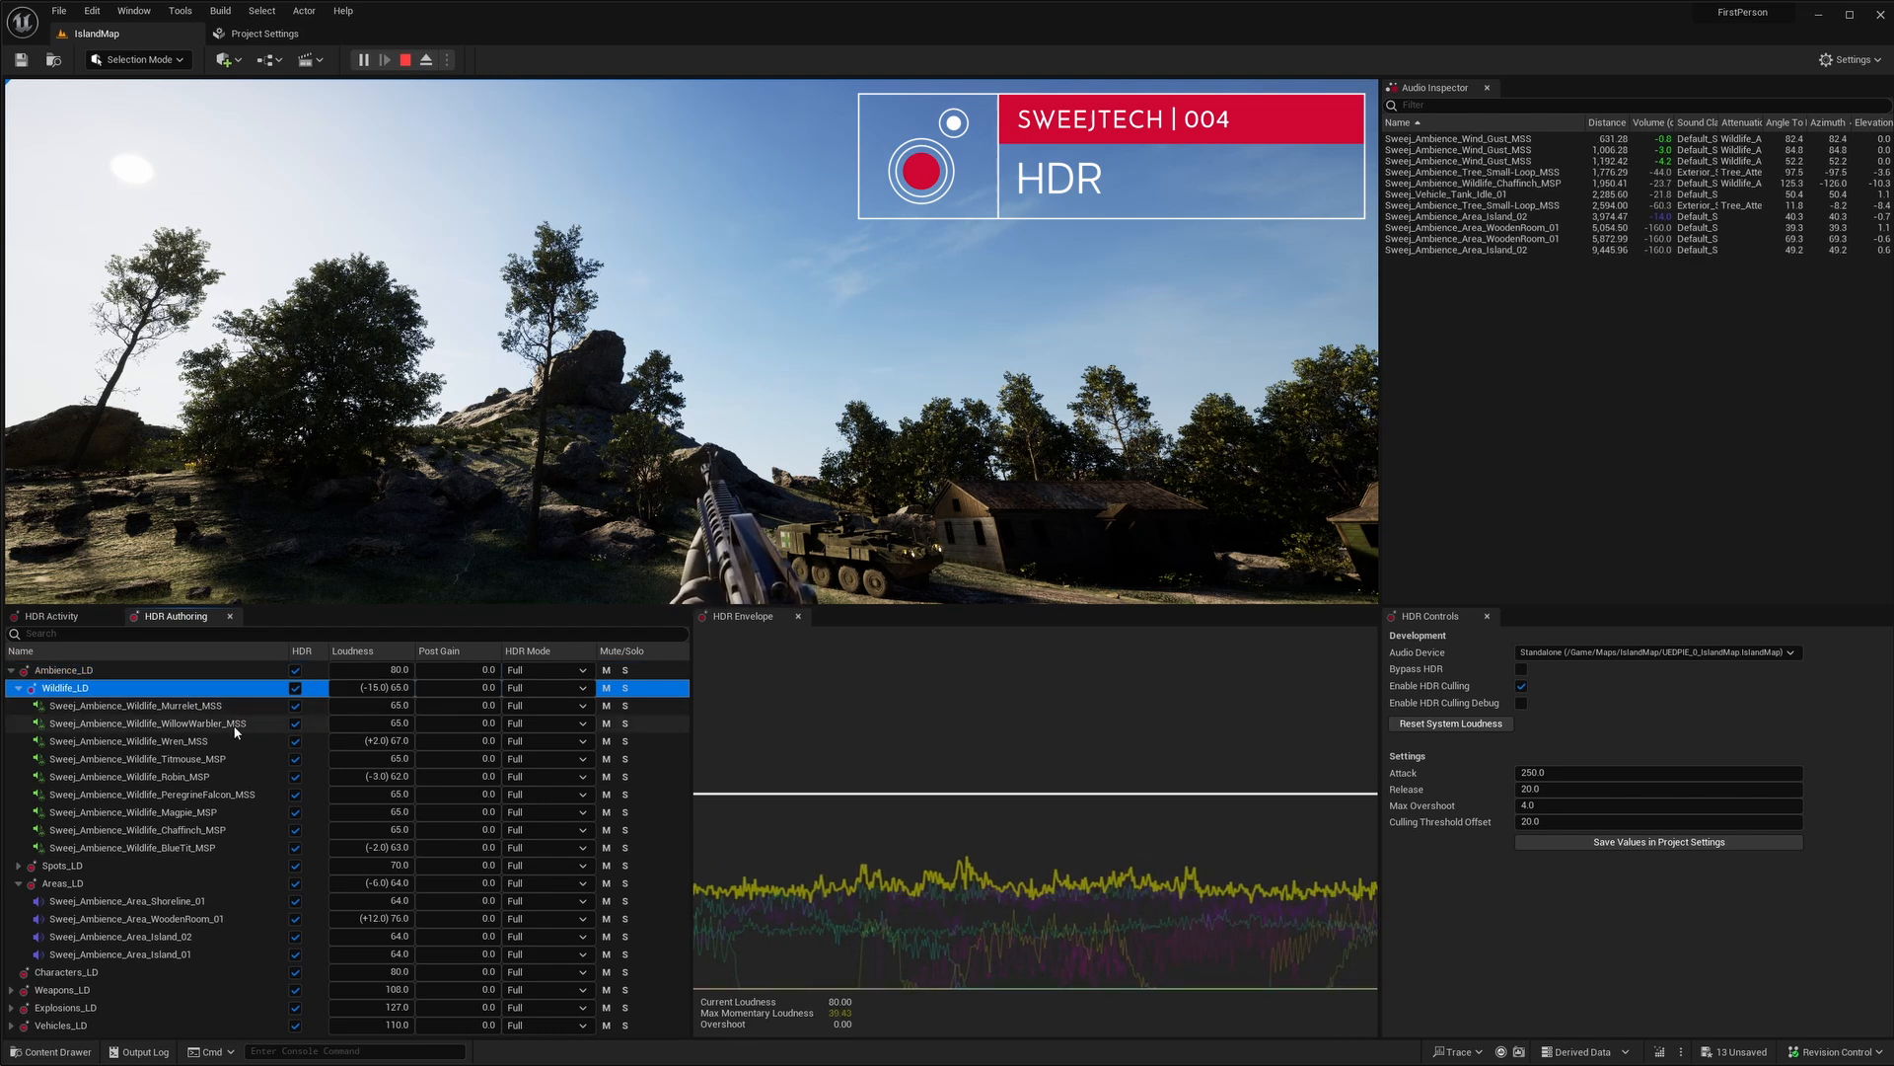
left_click(158, 723)
type("3")
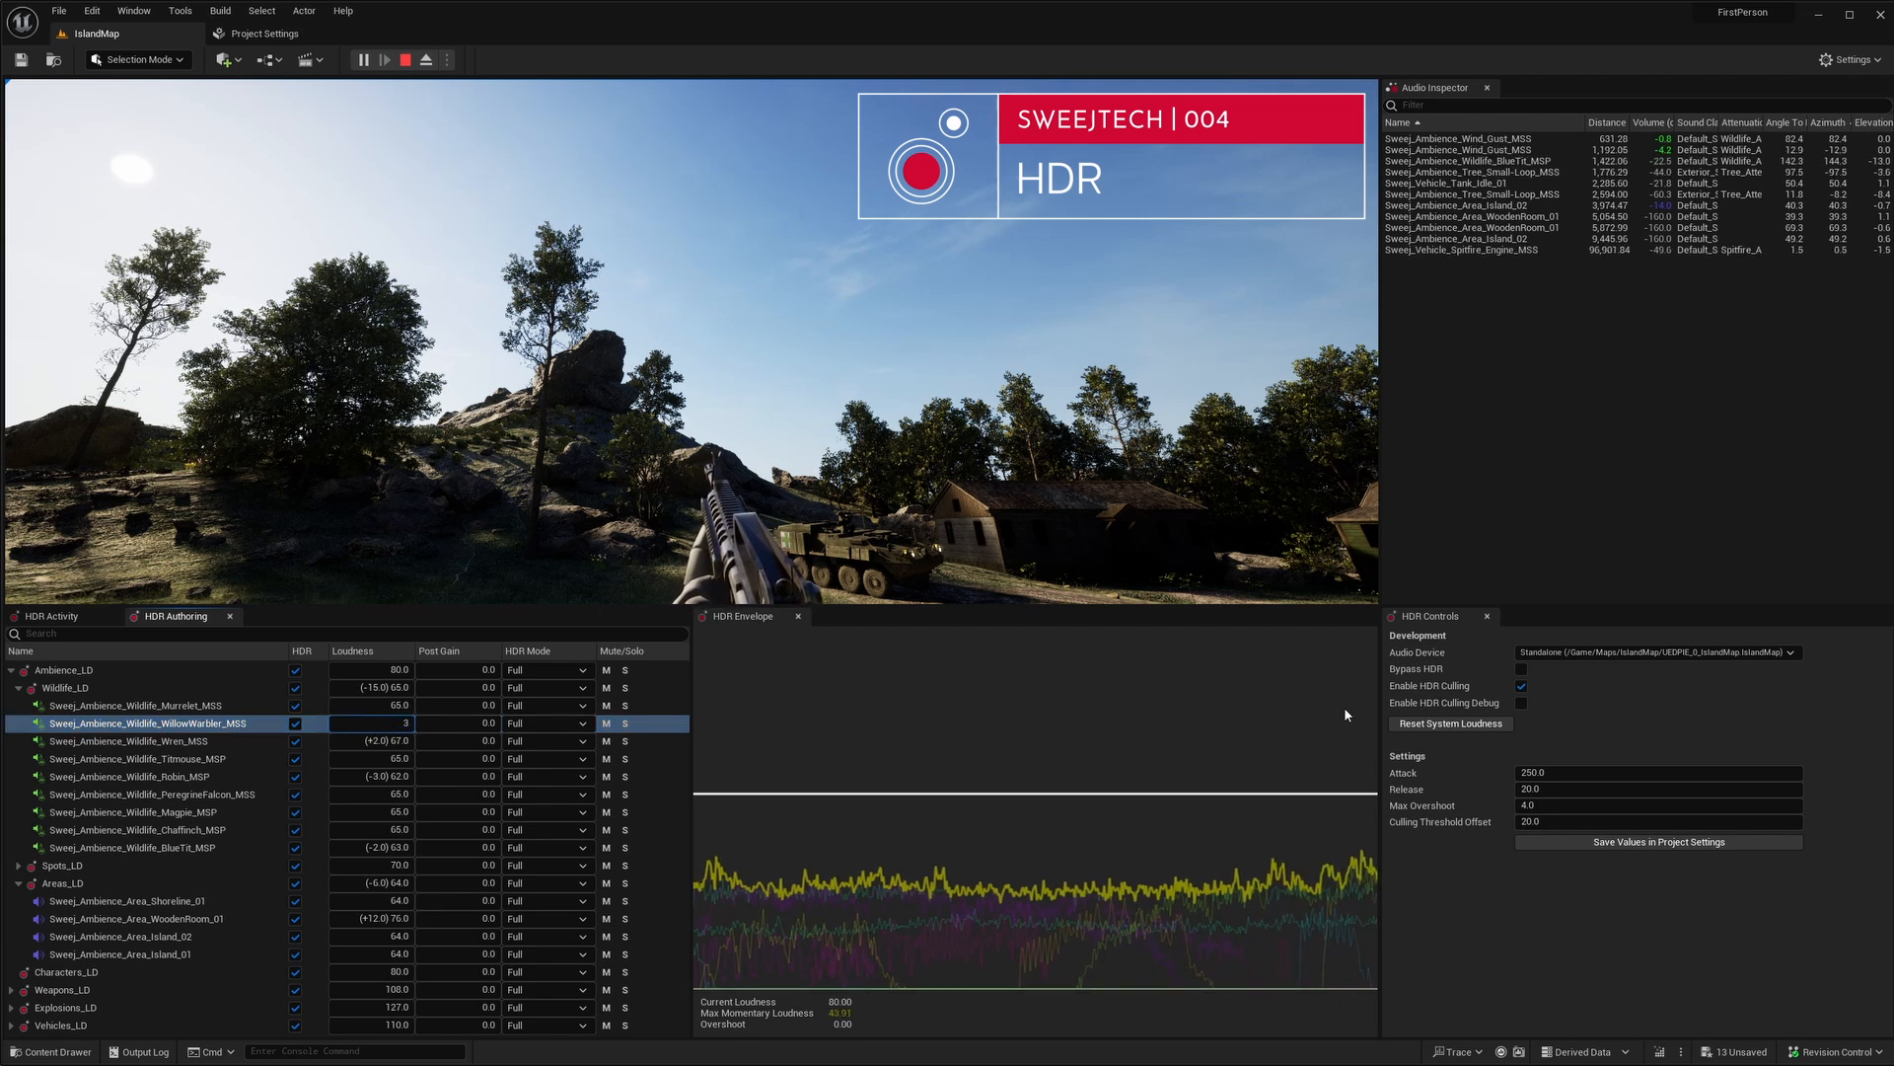
double_click(373, 723)
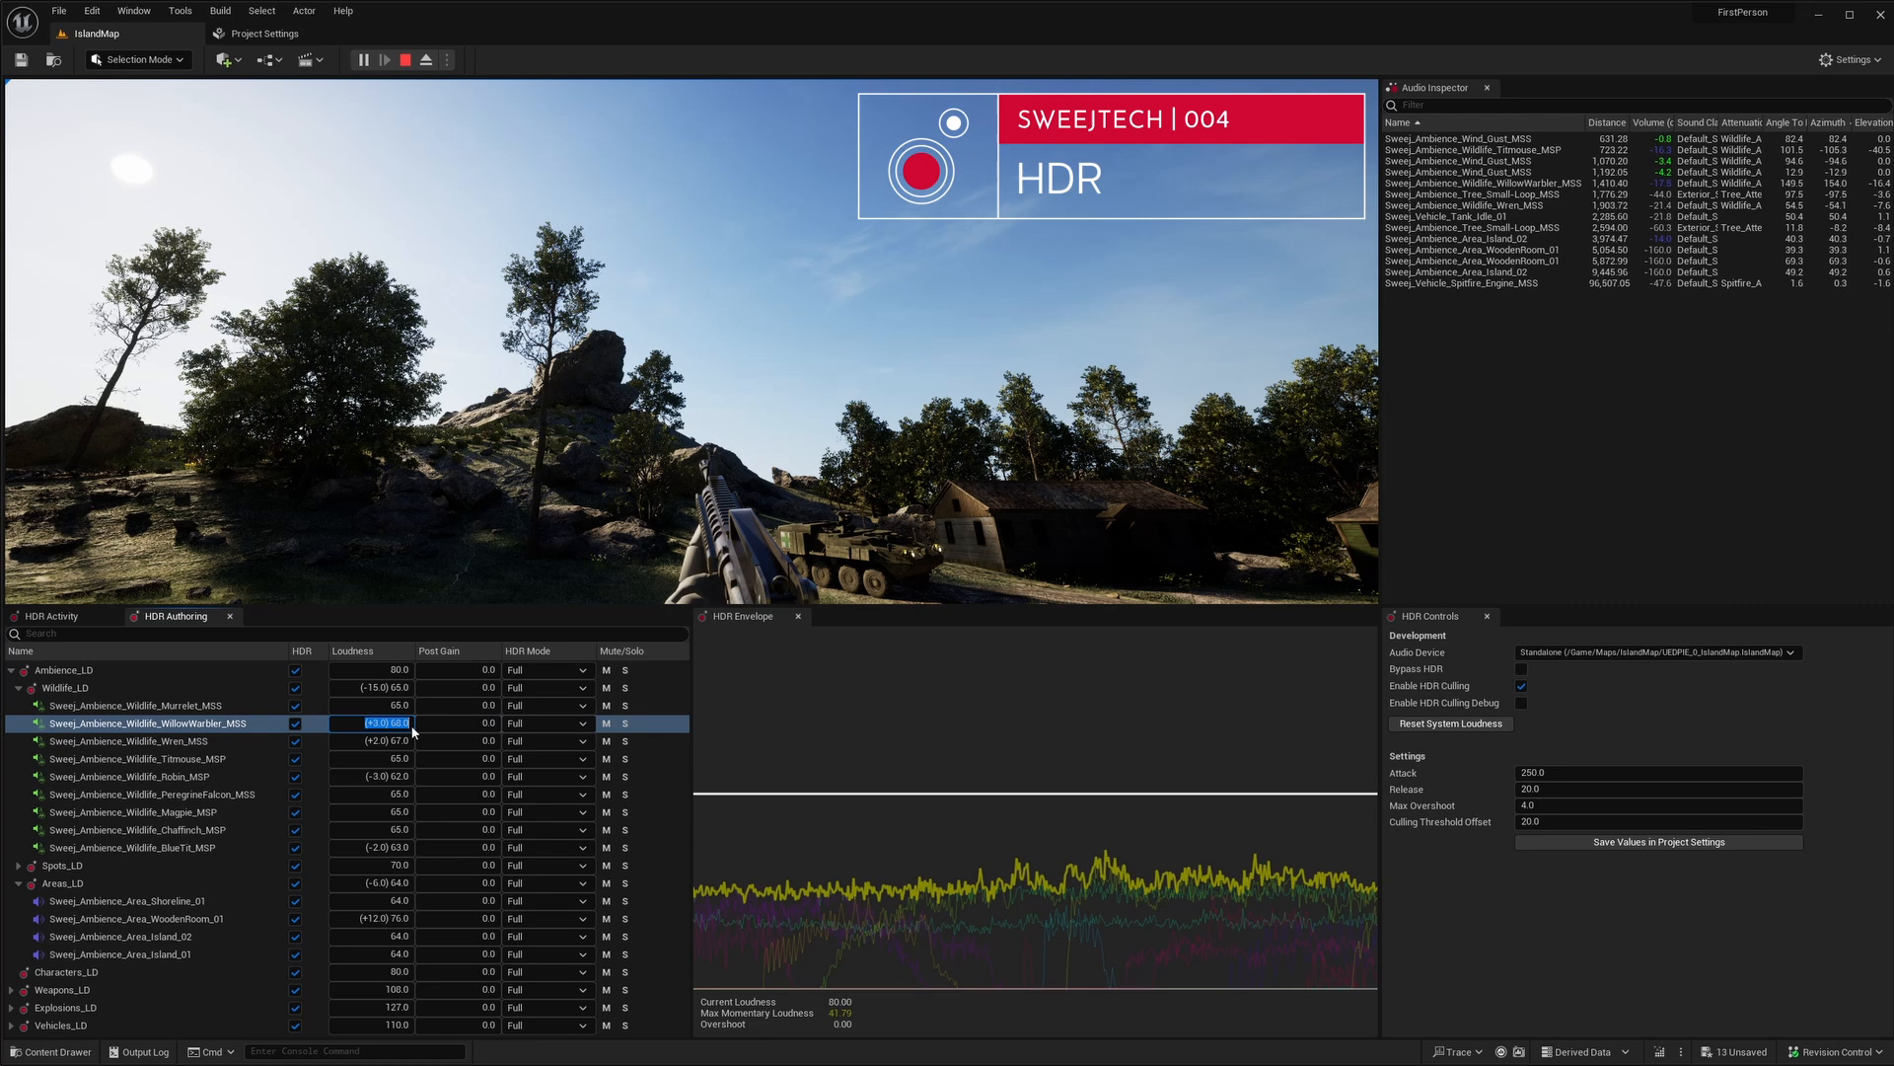
type("m16")
left_click(347, 631)
type("sweej explosion")
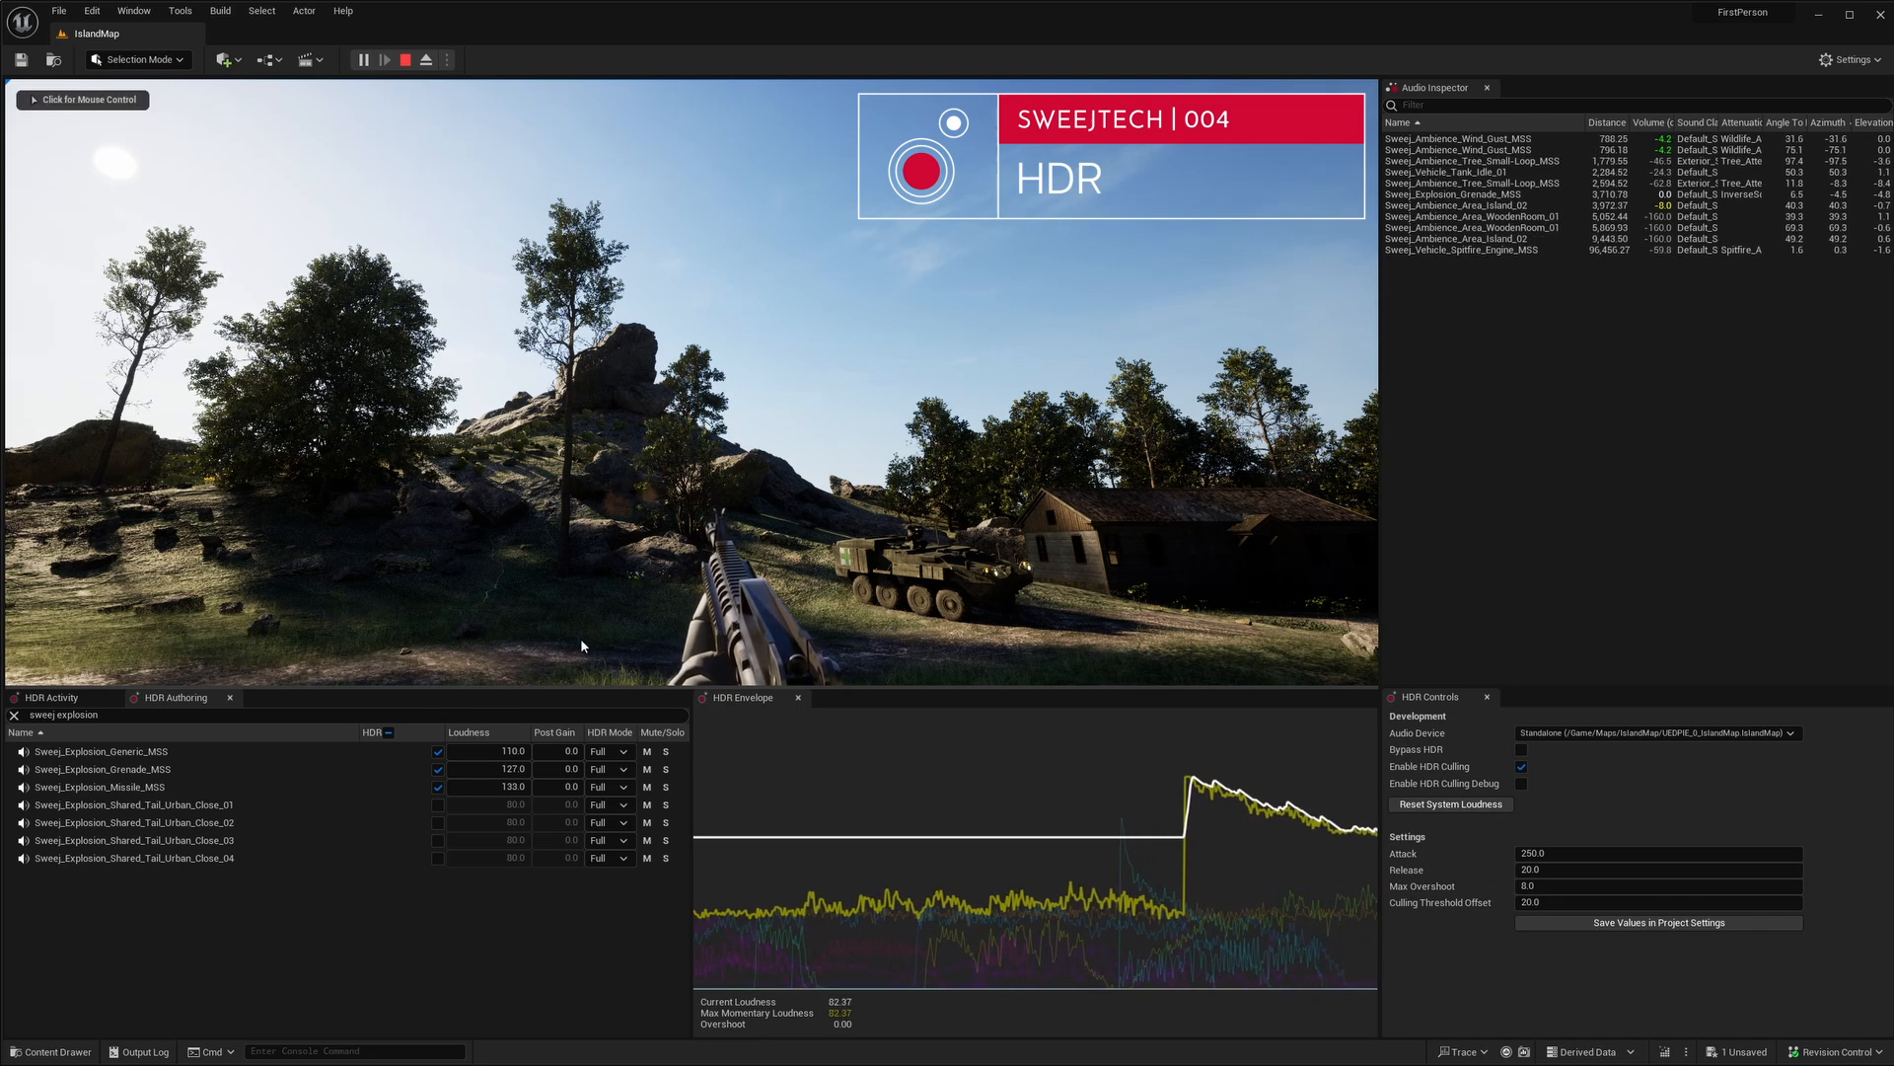
Take control of the running game and set off an explosion to test the Grenade post gain.
left_click(568, 770)
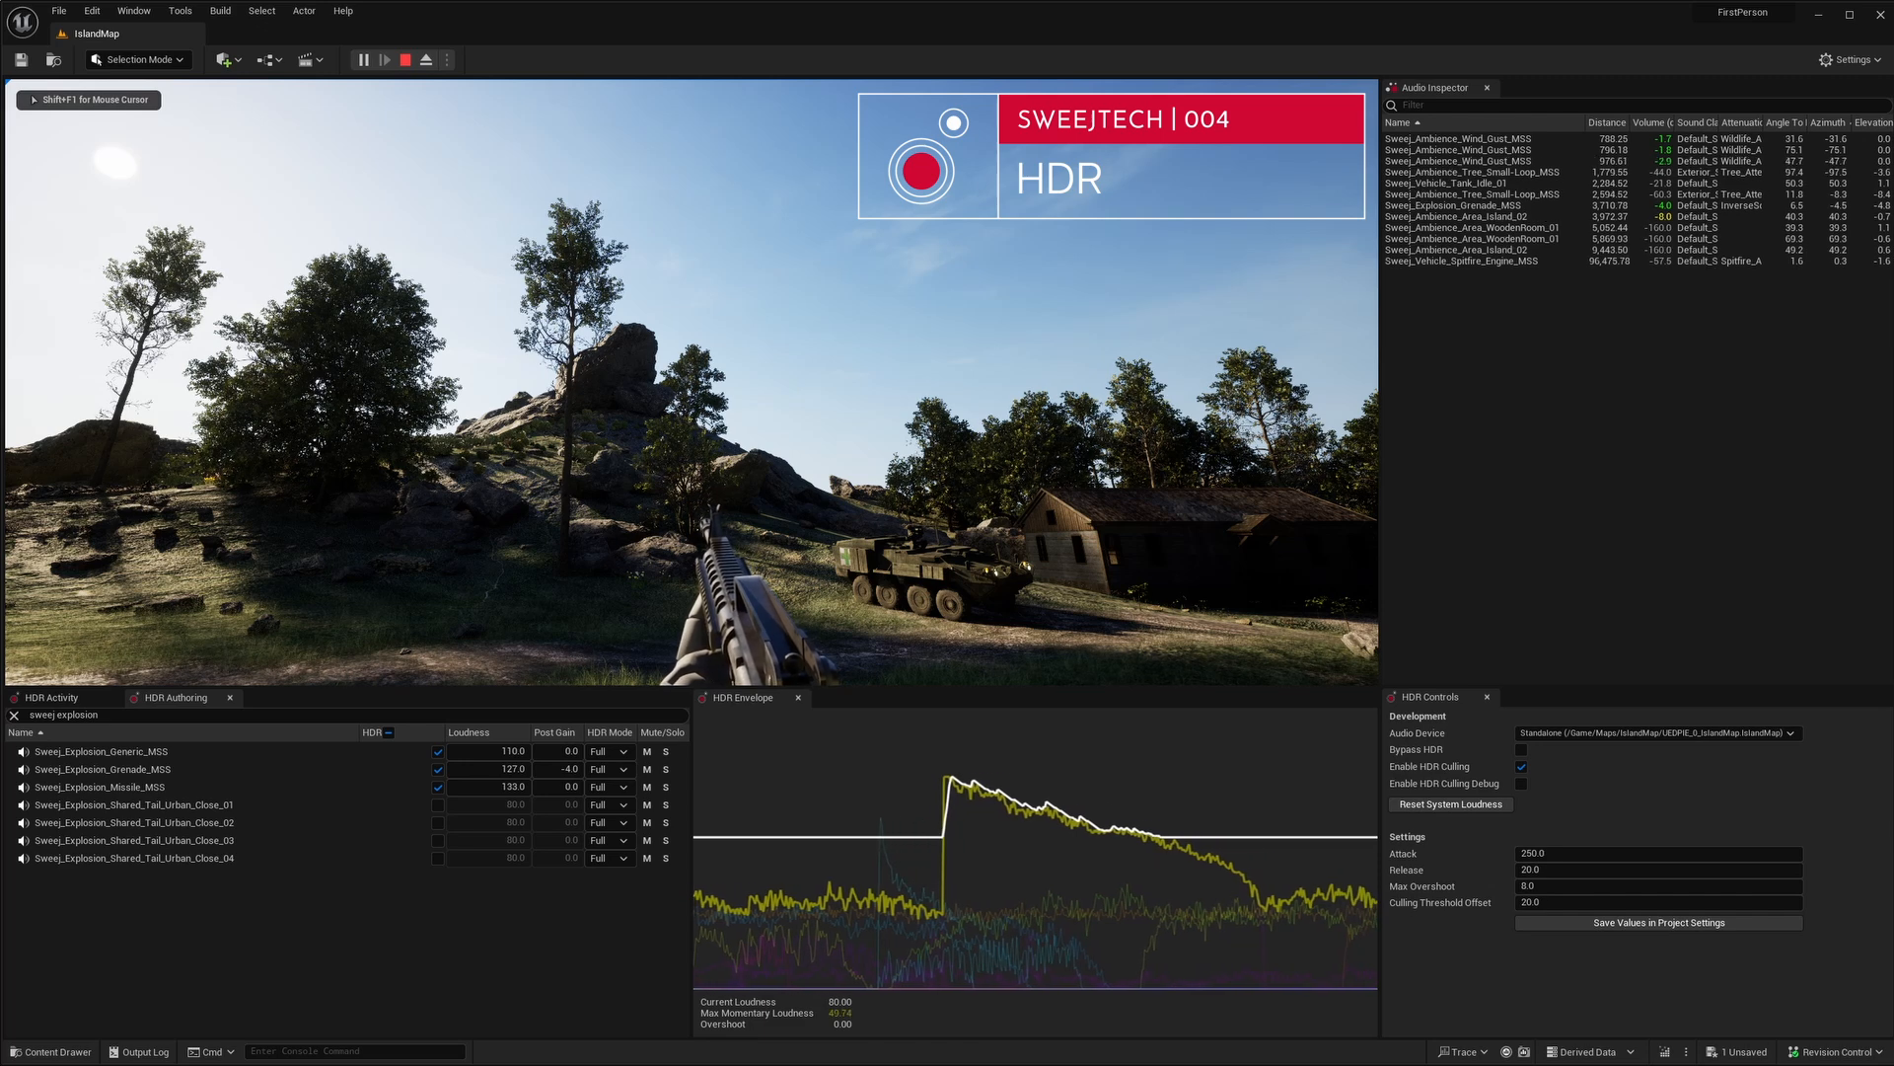
left_click(48, 697)
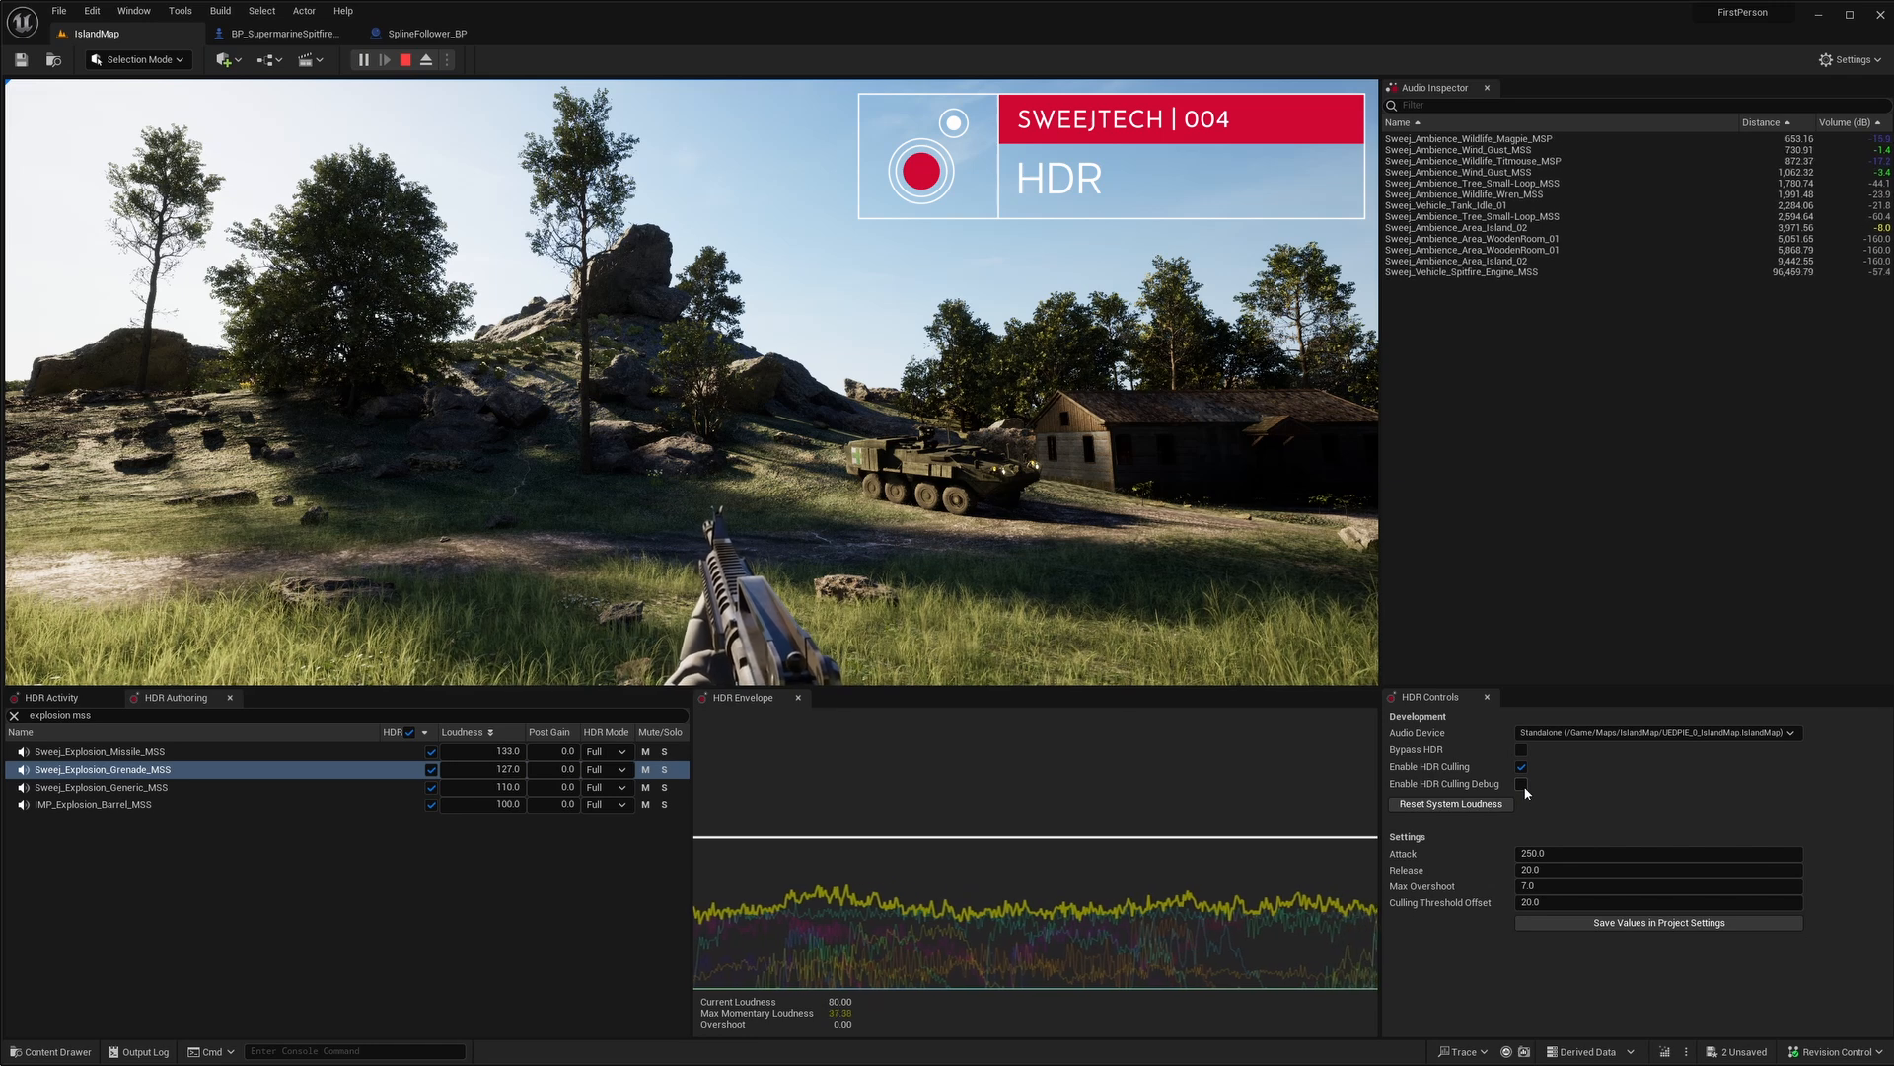
Enable HDR Culling Debug and select the Culling Threshold Offset value, leaving it at 20.0.
left_click(1522, 783)
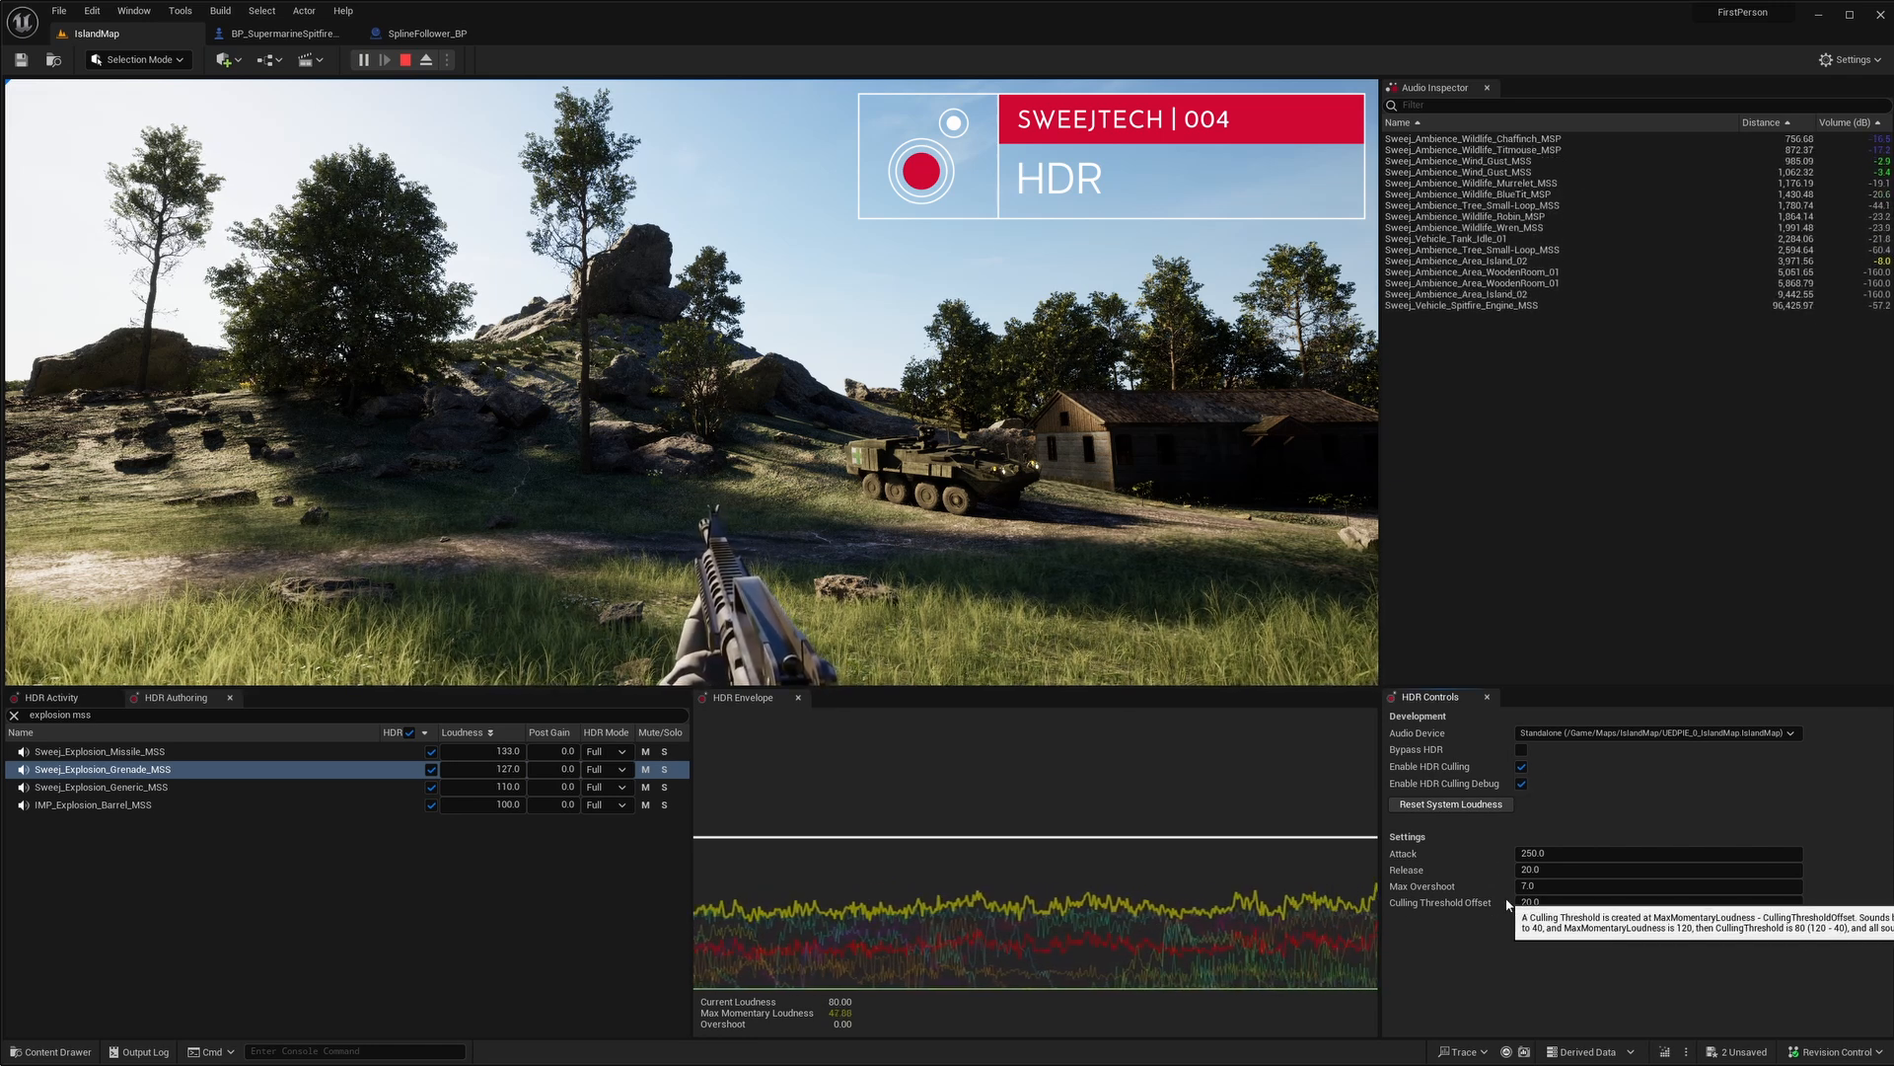
left_click(1656, 902)
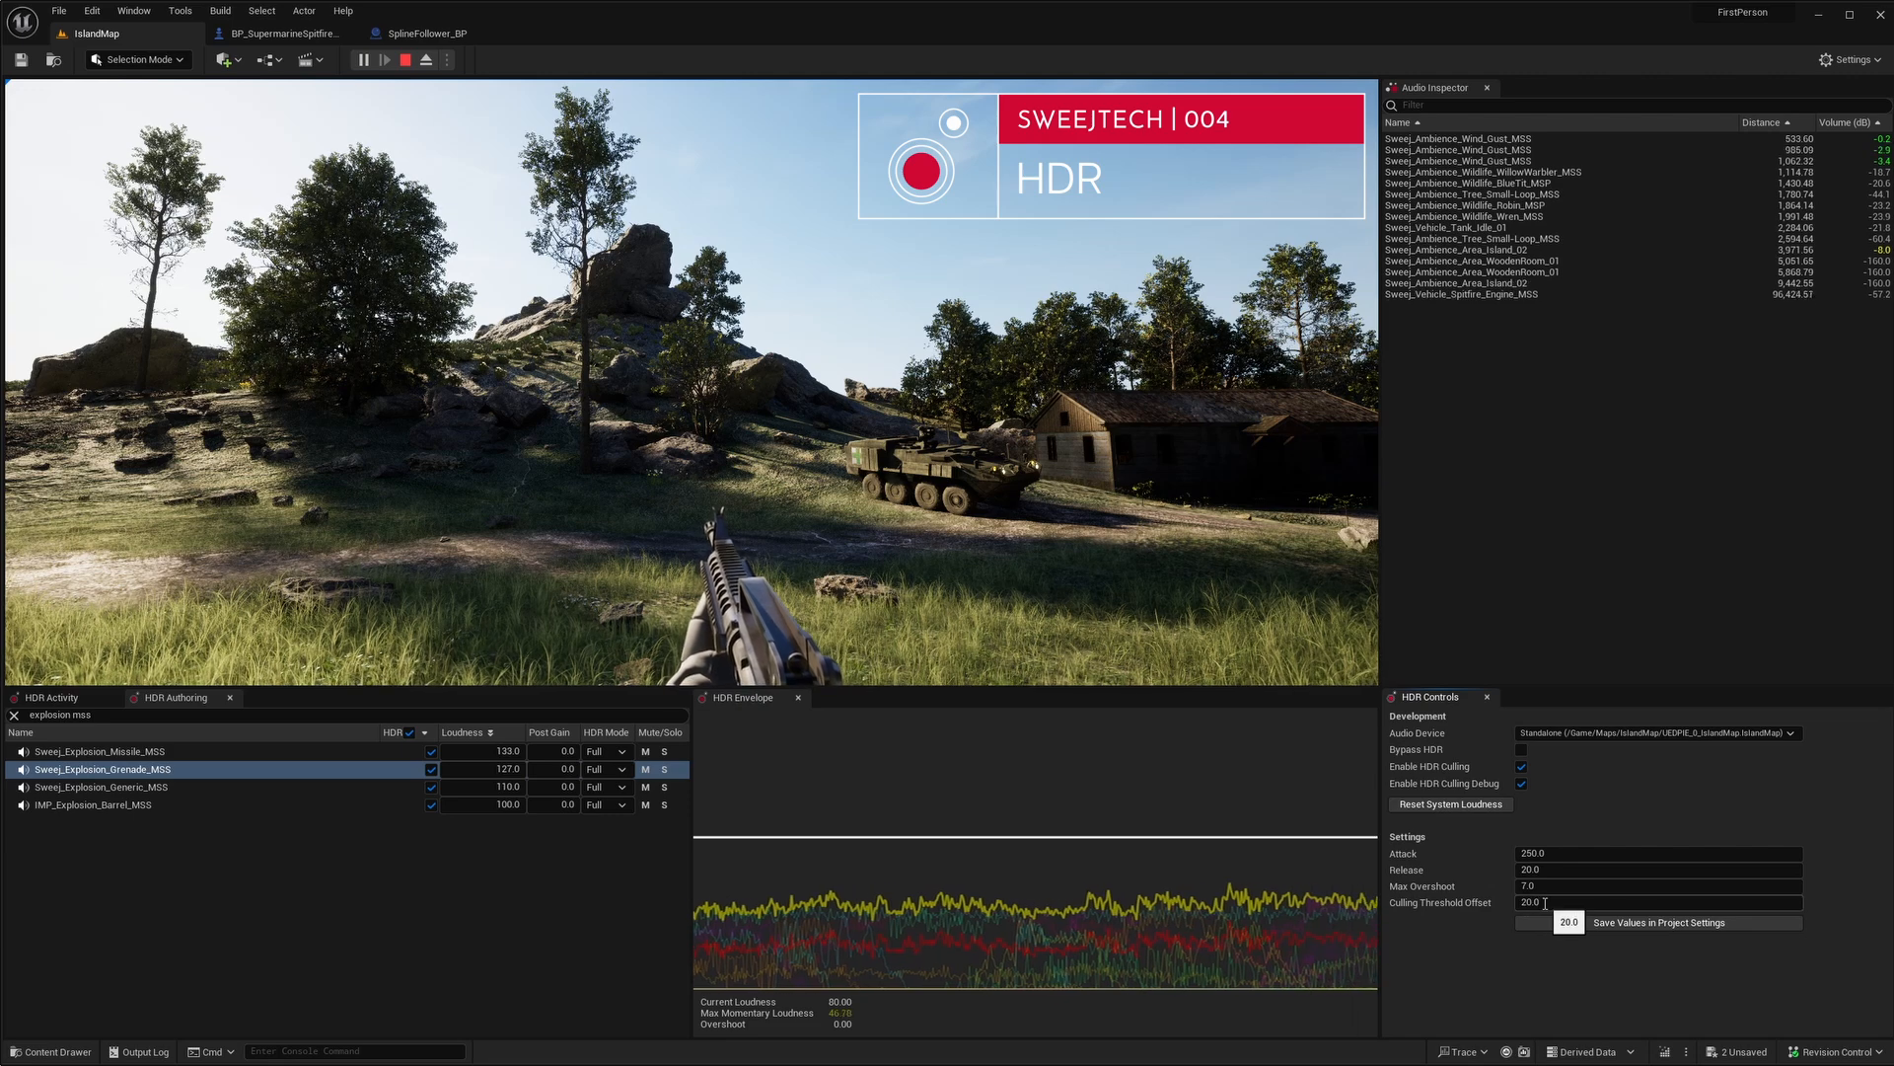
triple_click(1655, 902)
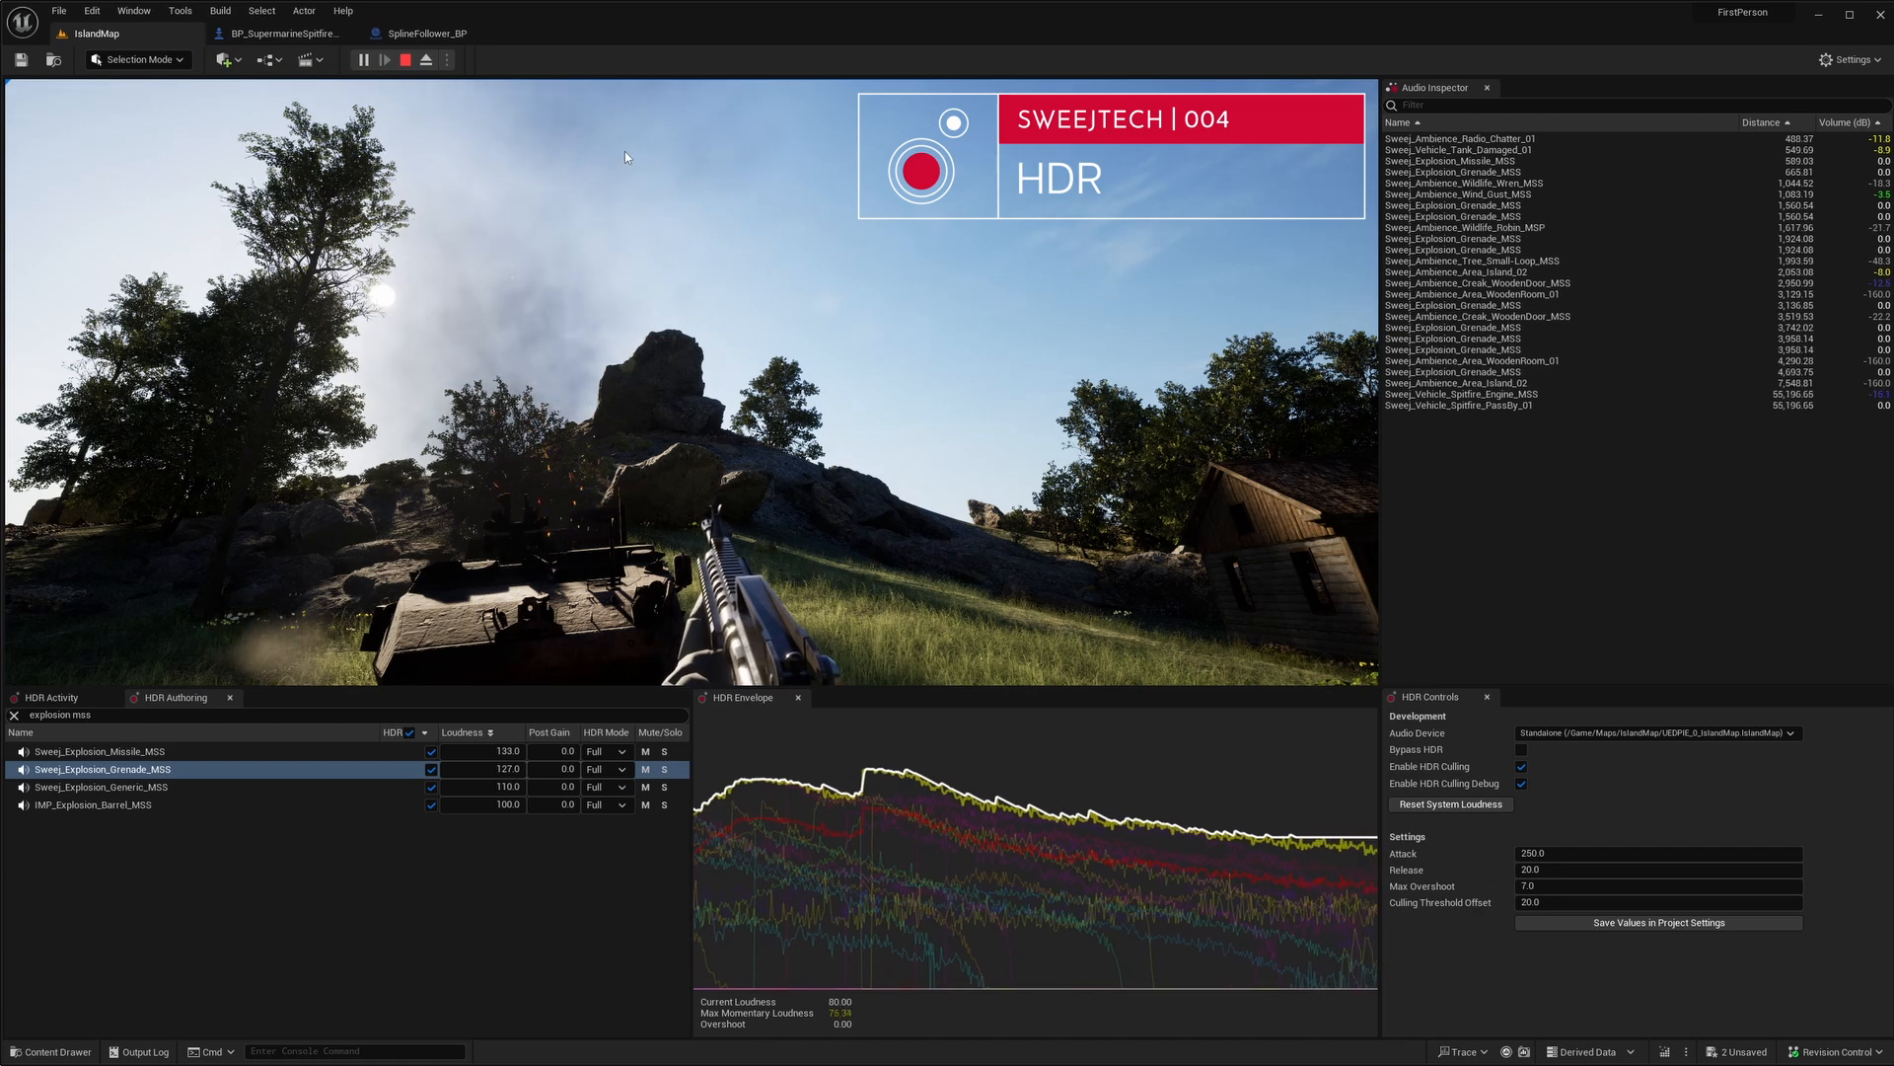
Return control to the running game, then bring up HDR mode choices for the grenade launcher sound.
left_click(363, 59)
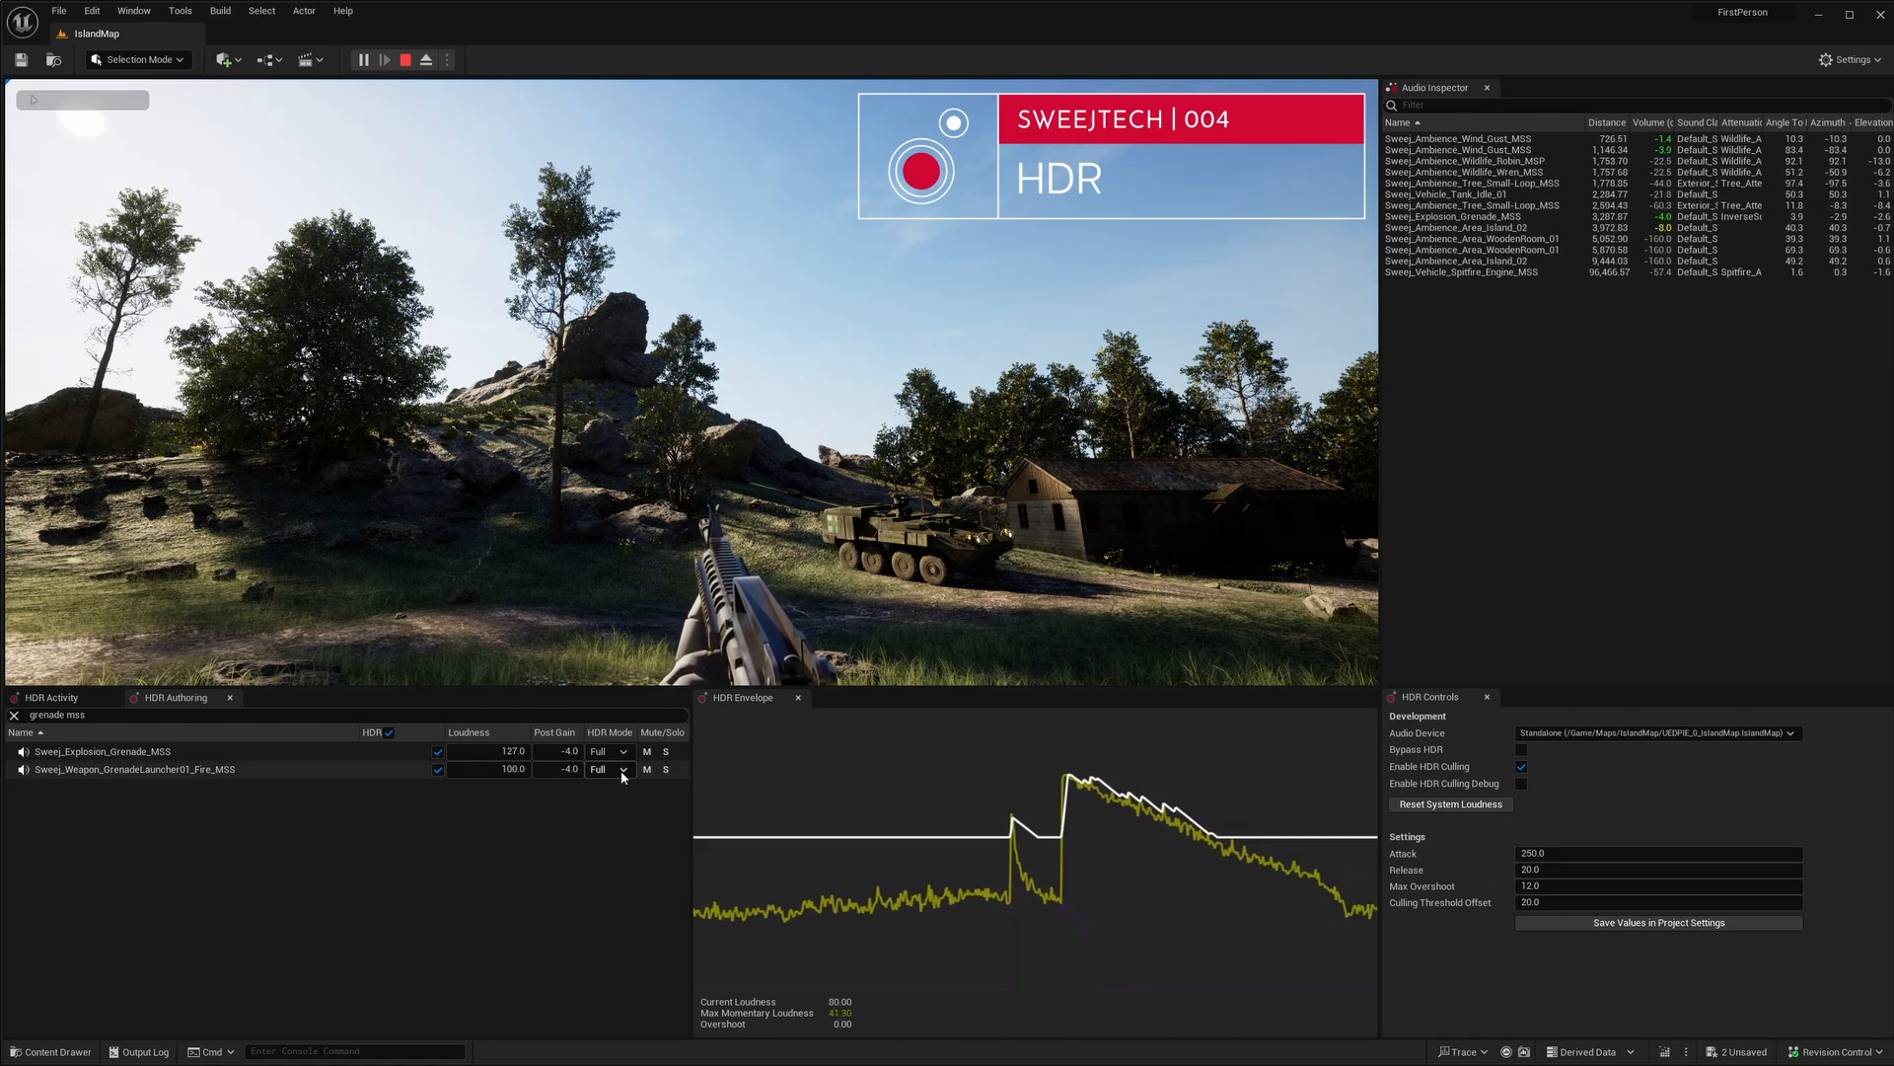
left_click(626, 770)
type("m16")
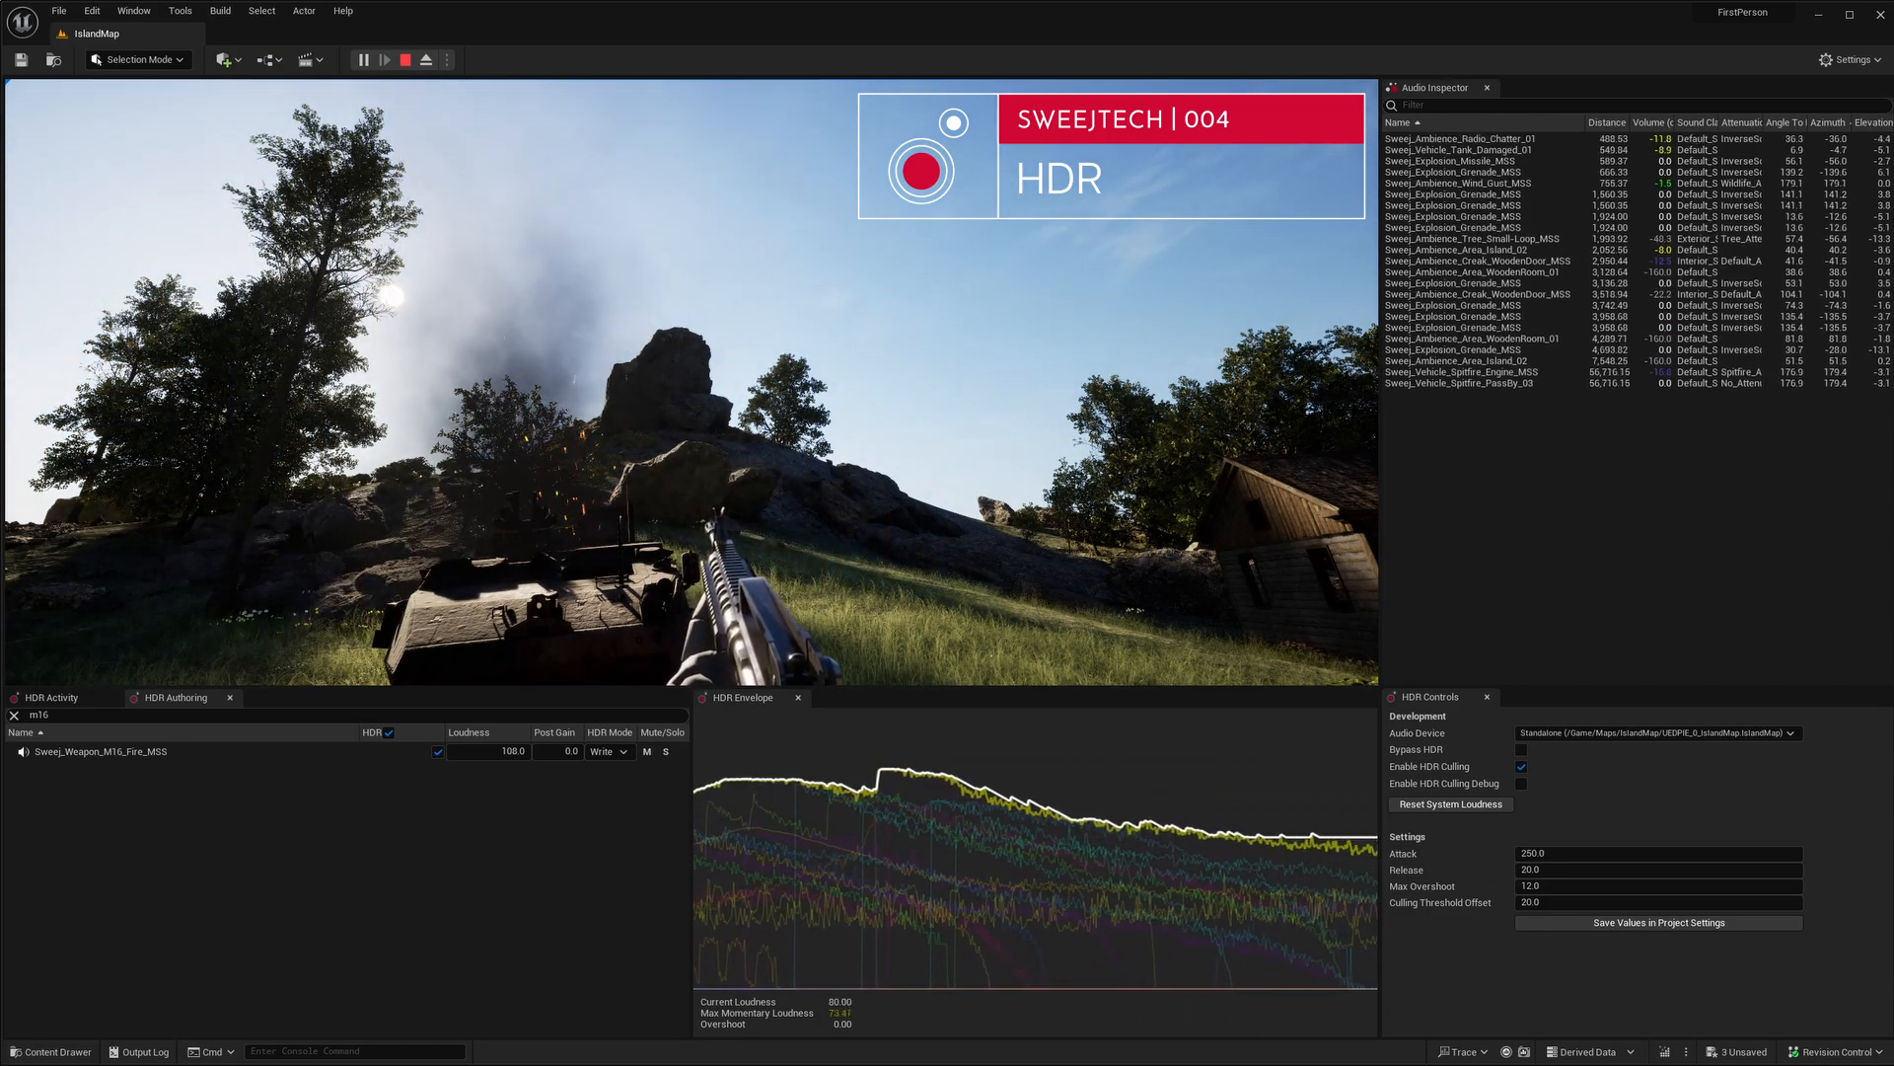
Switch back to the live HDR Activity list after setting the M16 fire sound to Write.
left_click(47, 697)
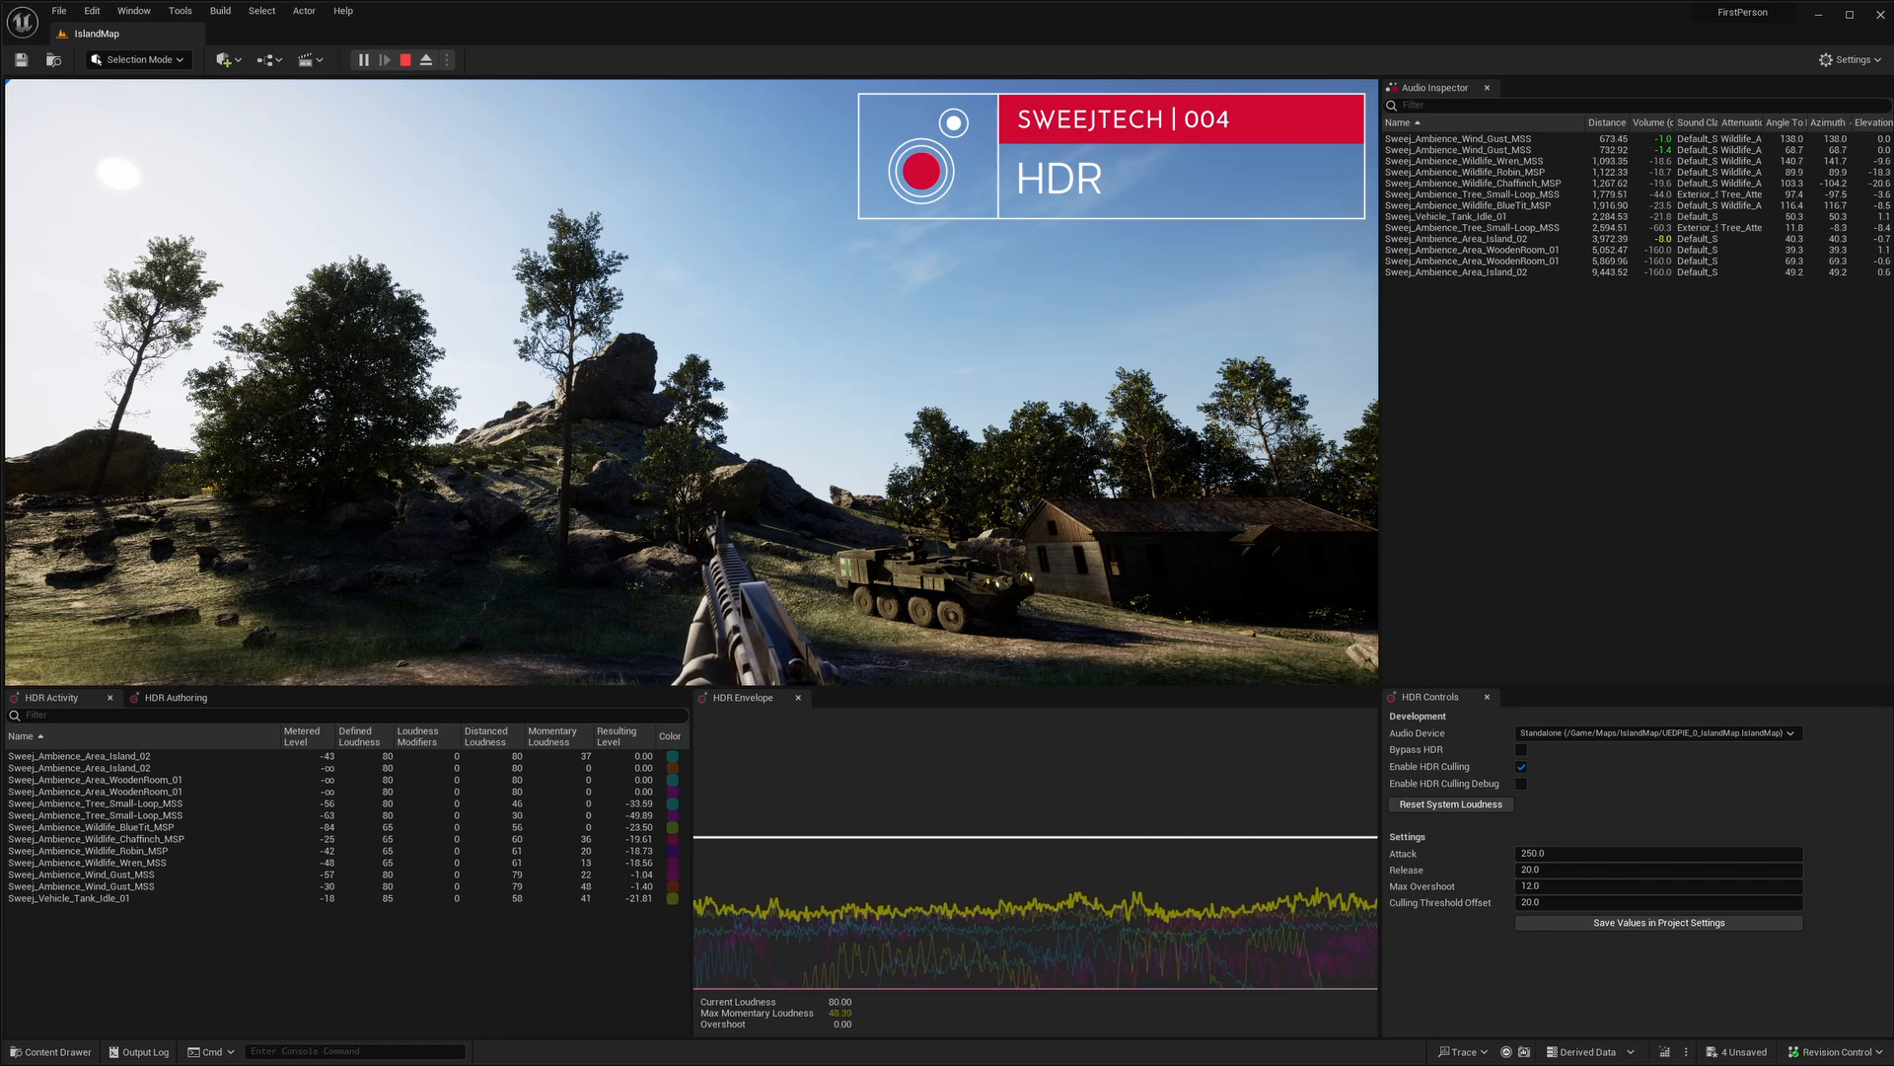